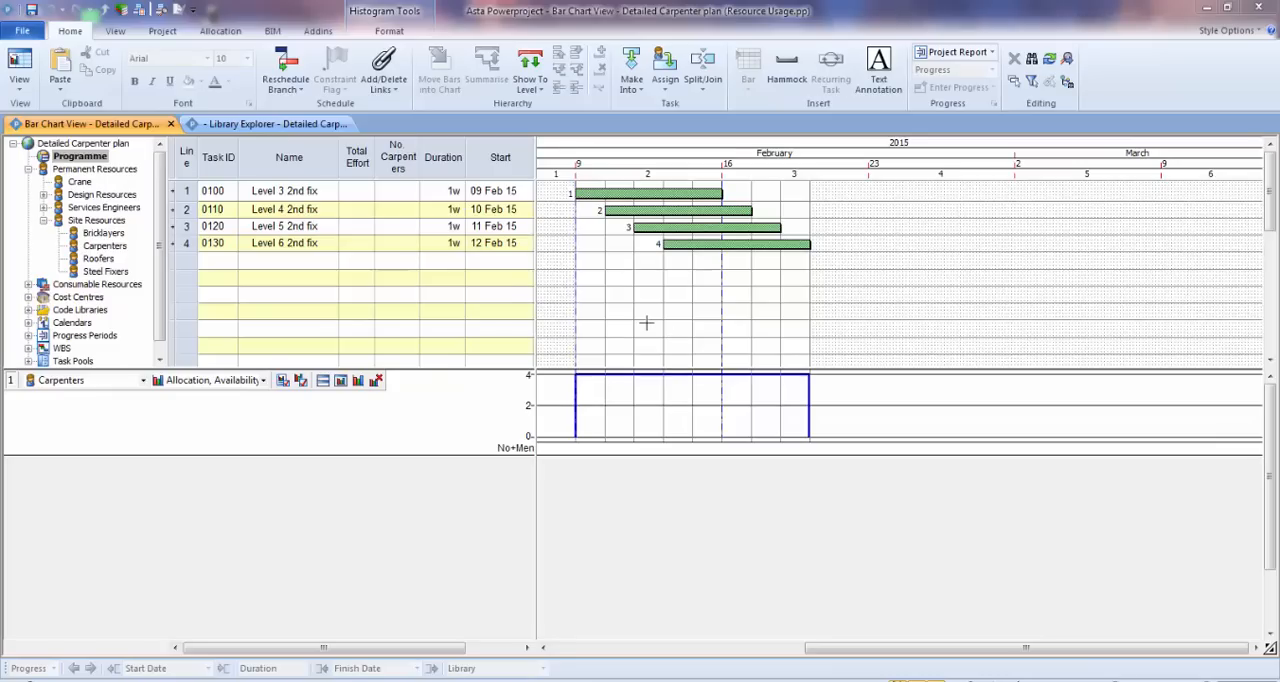
{"action": "mouse_move", "coordinate": [508, 288]}
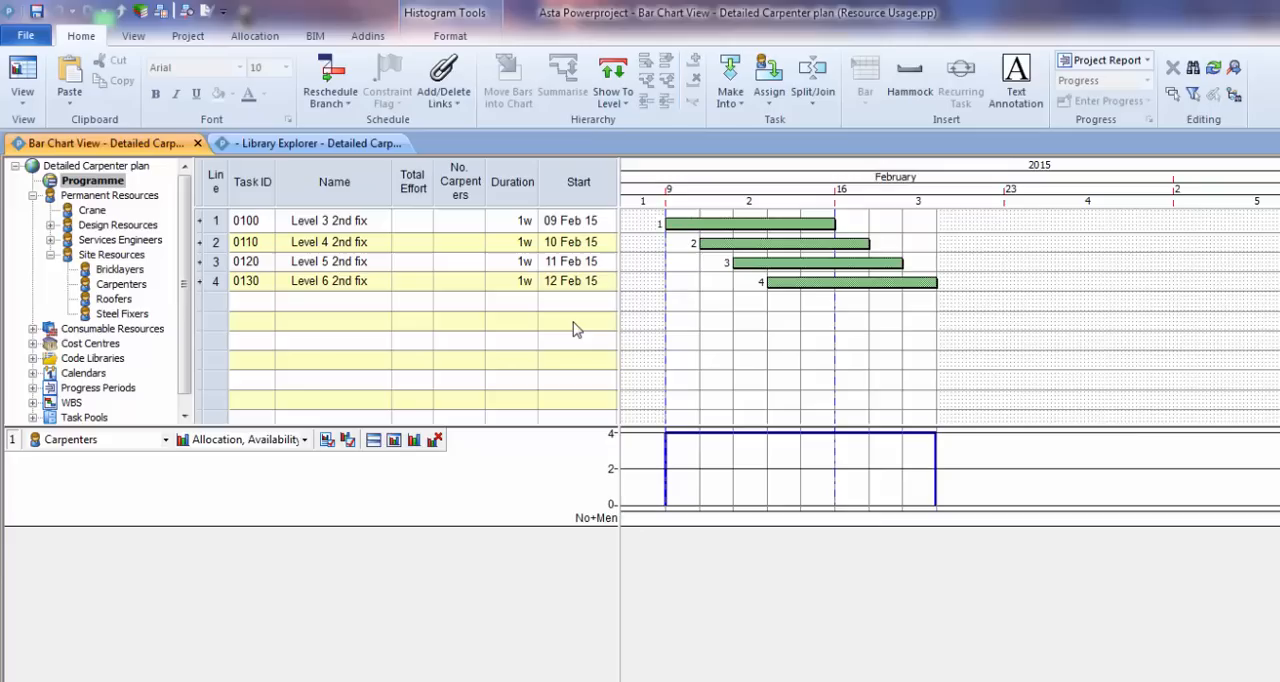
{"action": "mouse_move", "coordinate": [468, 235]}
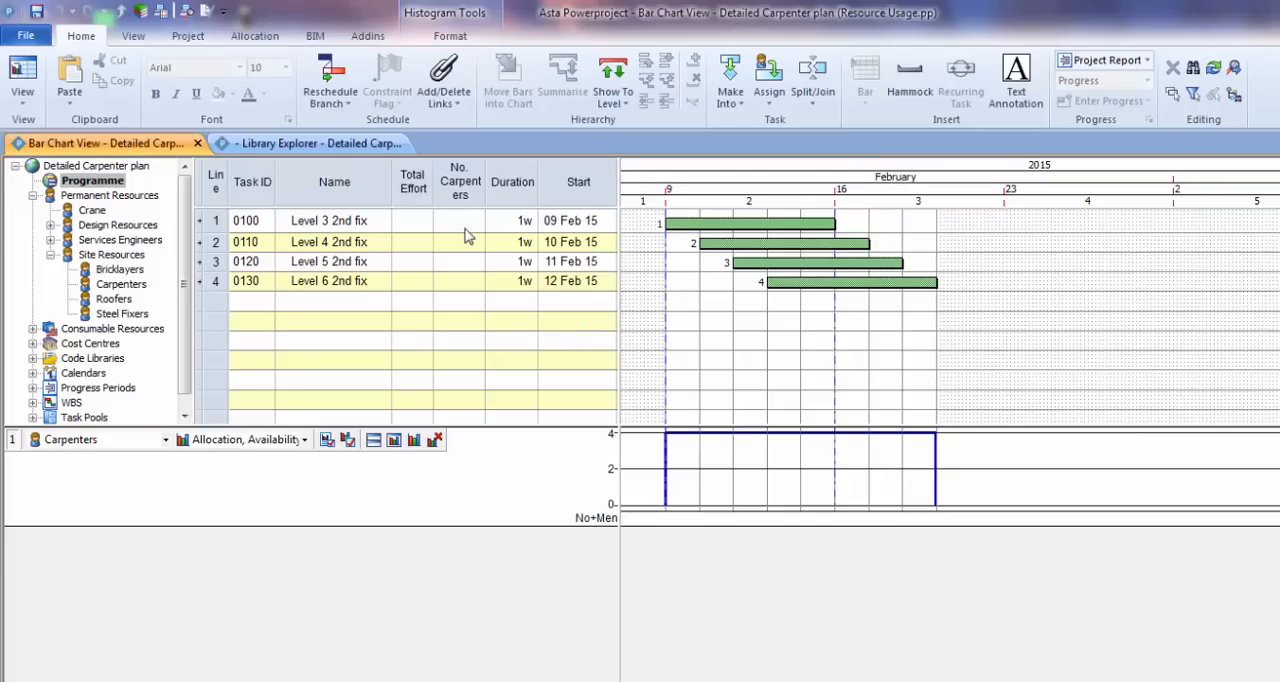
Step: Assign 1, 2, 1 and 1 carpenters to the Level 3–6 2nd fix tasks and dismiss the over-allocation notice
{"action": "left_click", "coordinate": [458, 220]}
{"action": "type", "text": "1"}
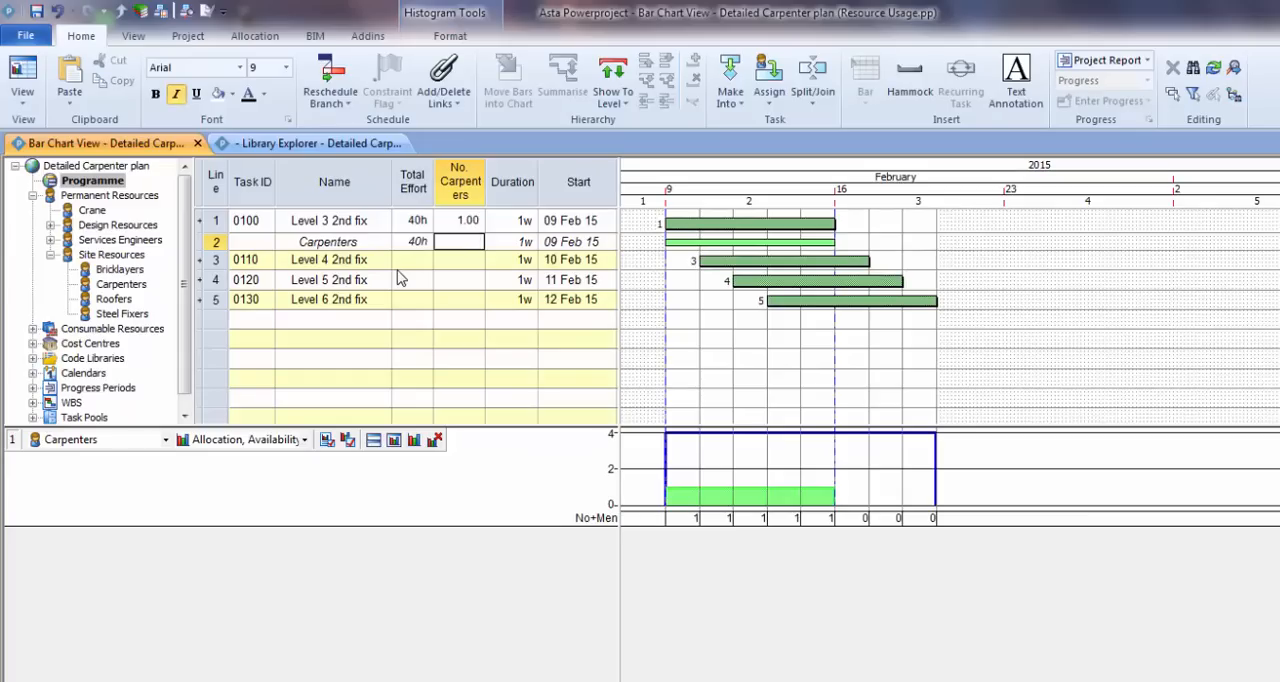
{"action": "left_click", "coordinate": [459, 259]}
{"action": "type", "text": "2"}
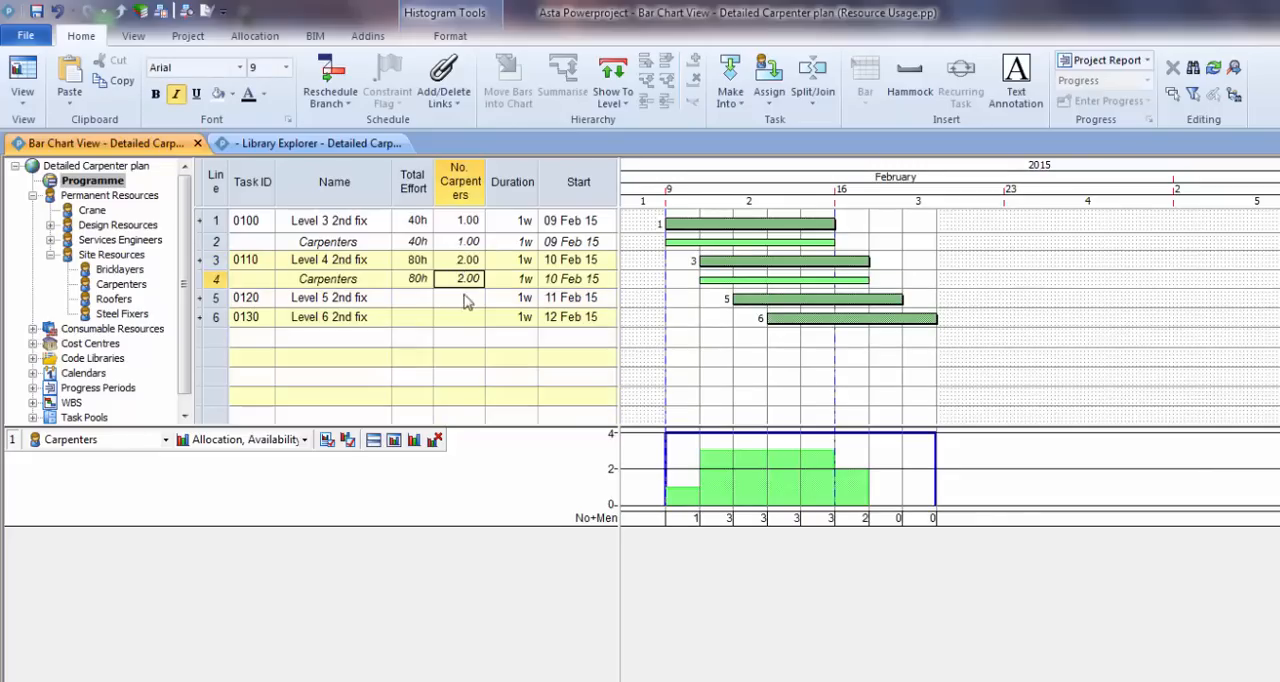
{"action": "left_click", "coordinate": [458, 297]}
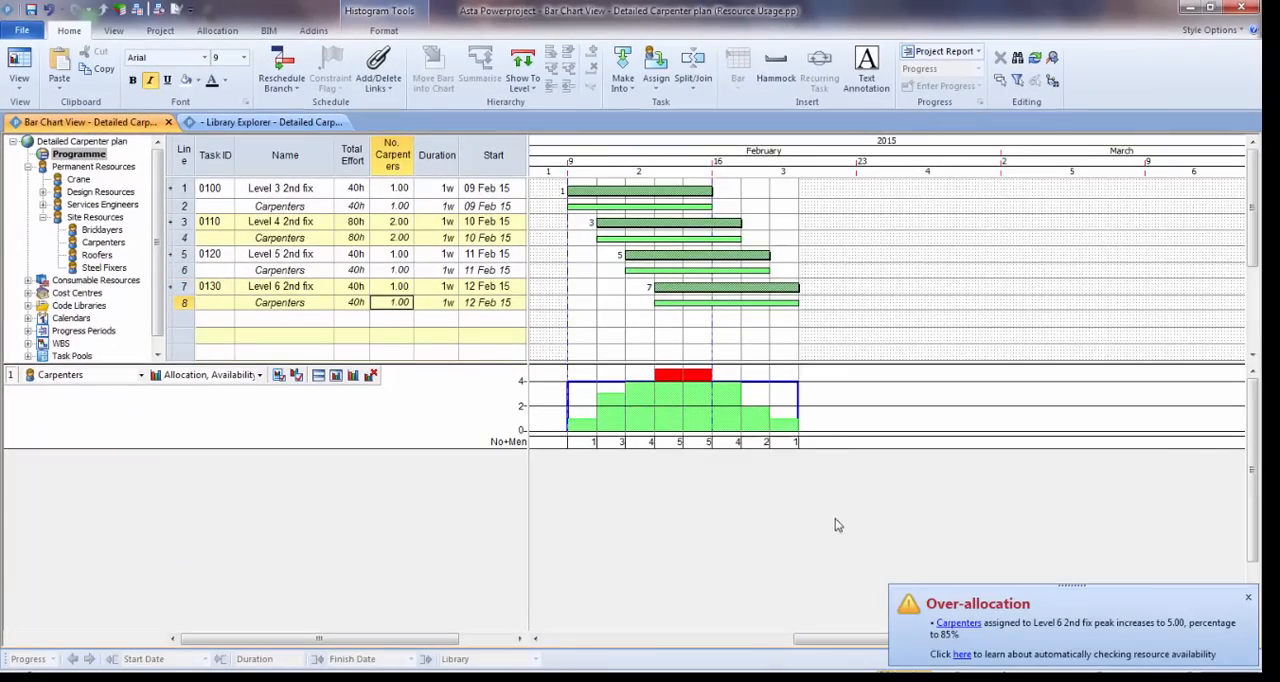
{"action": "mouse_move", "coordinate": [1110, 601]}
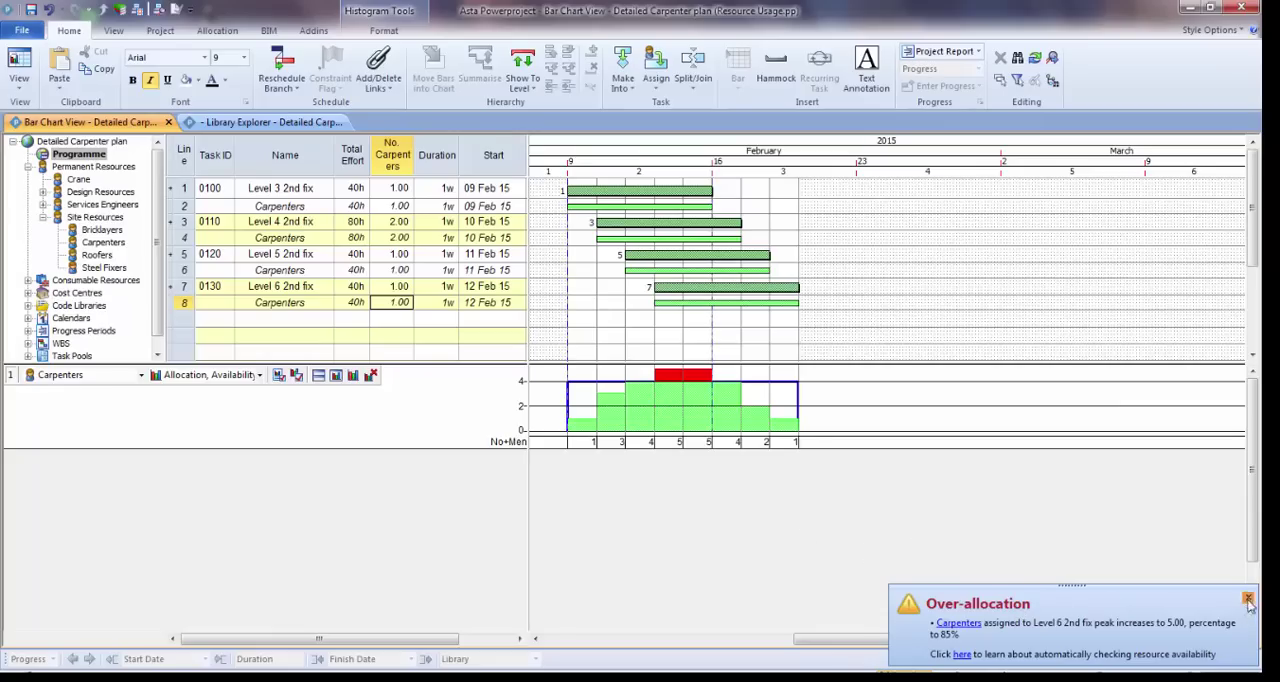
{"action": "left_click", "coordinate": [1247, 596]}
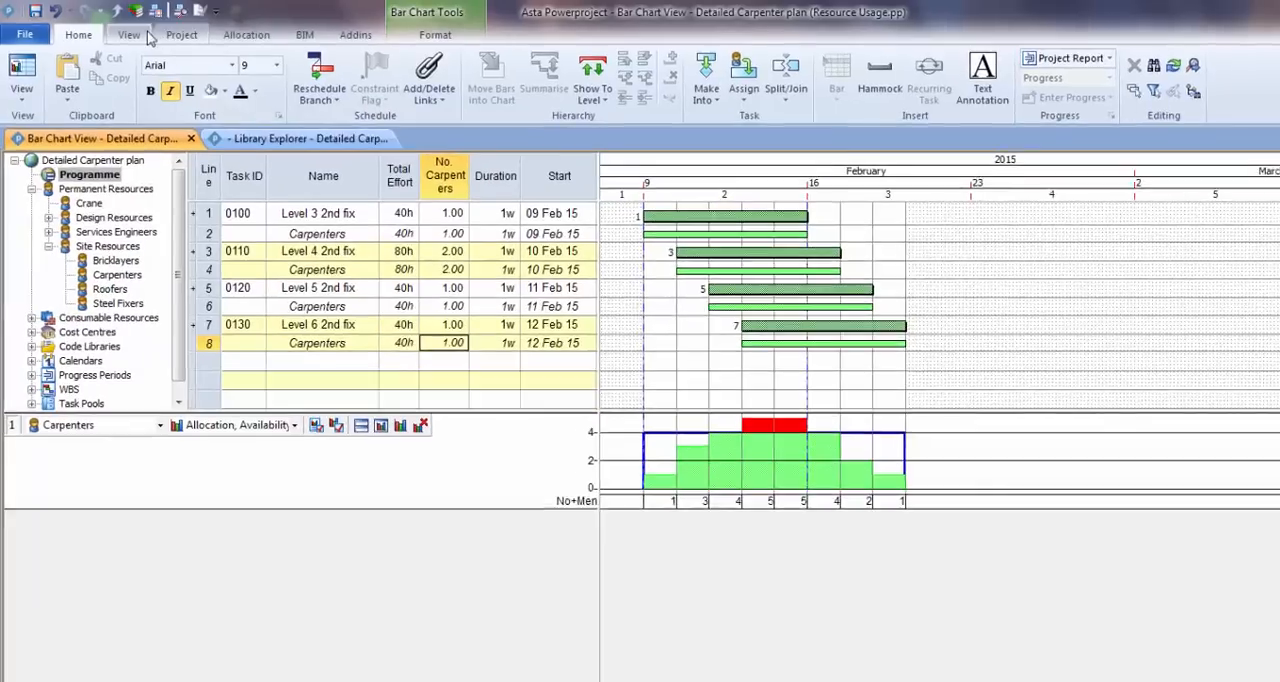
Step: Add a taller Resource Usage pane from the View tab and expand the Site Resources group
{"action": "left_click", "coordinate": [131, 34]}
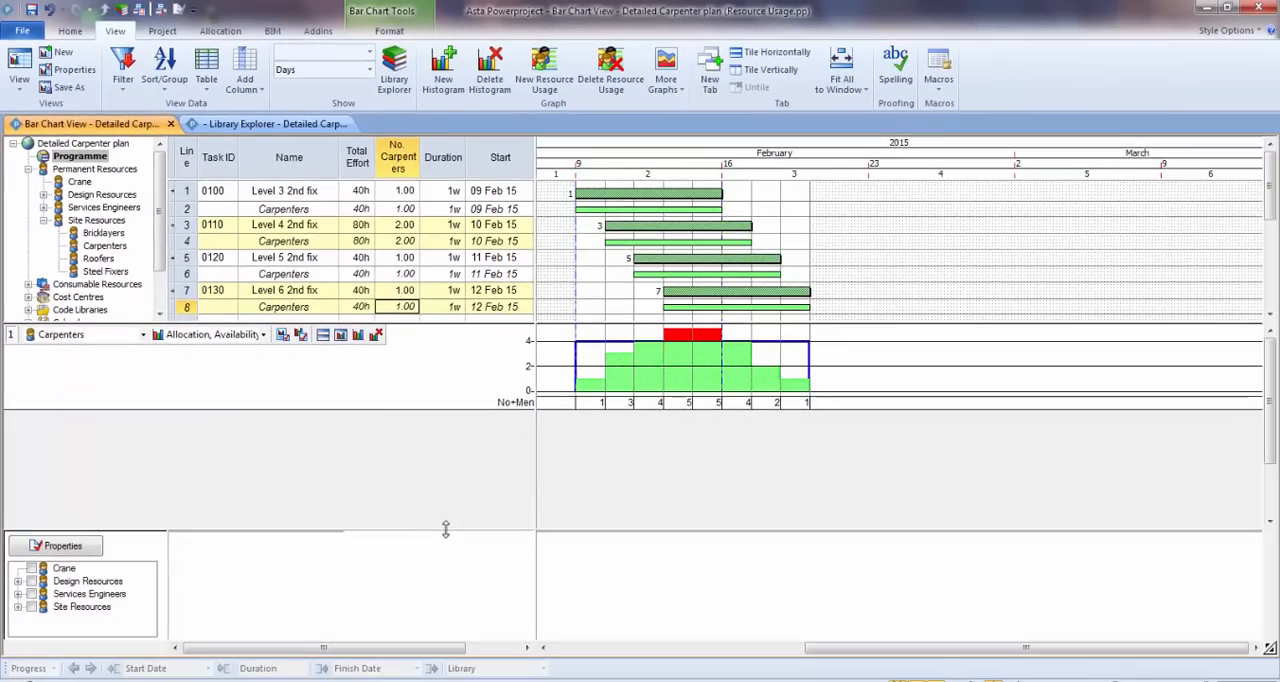
{"action": "left_click_drag", "start_coordinate": [445, 530], "coordinate": [462, 410]}
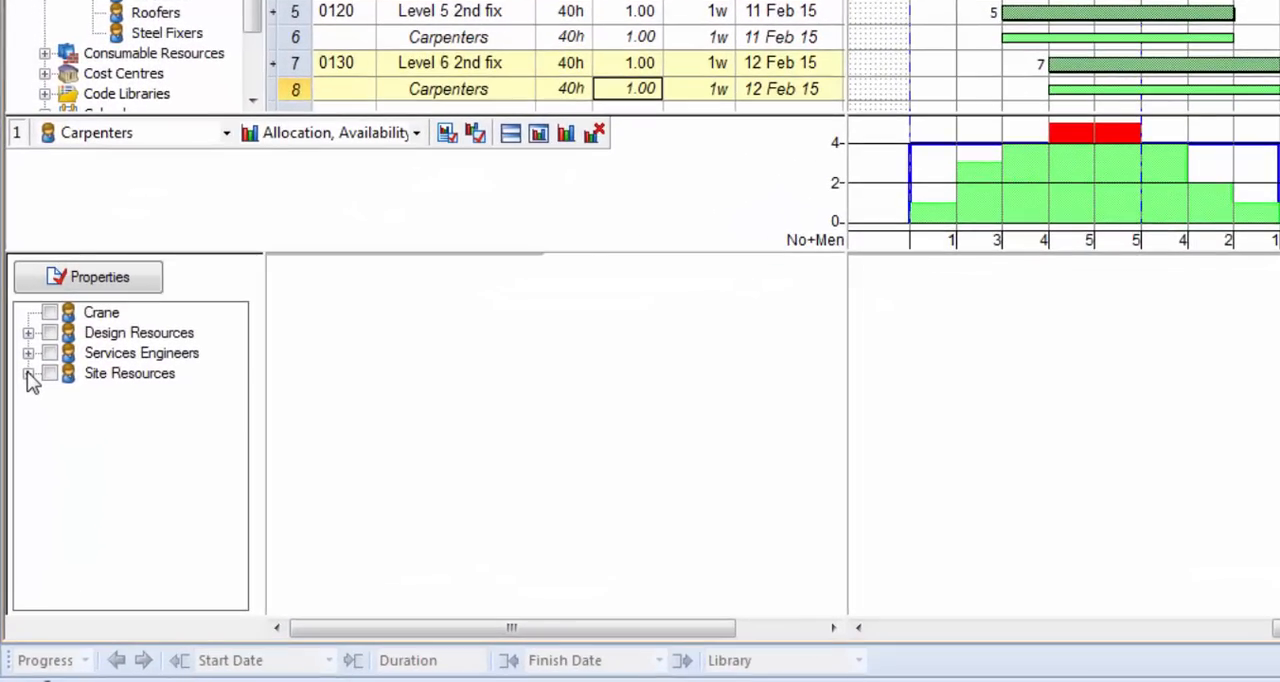
{"action": "left_click", "coordinate": [30, 373]}
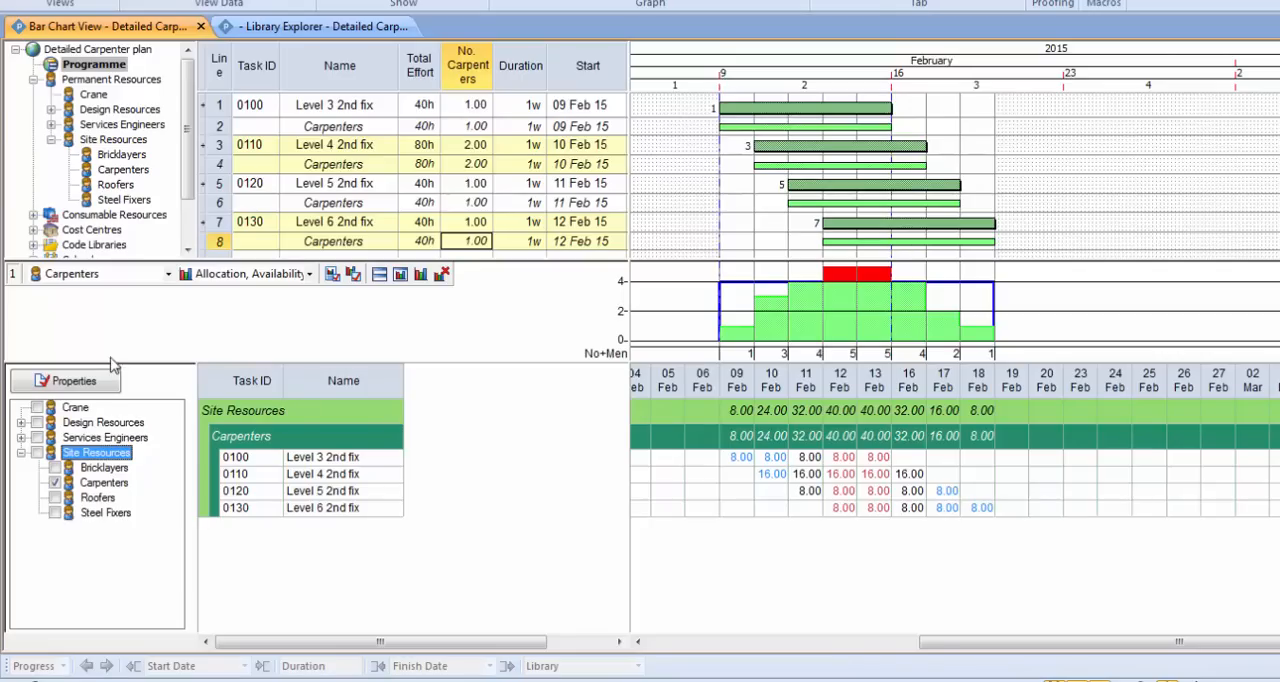
{"action": "mouse_move", "coordinate": [103, 421]}
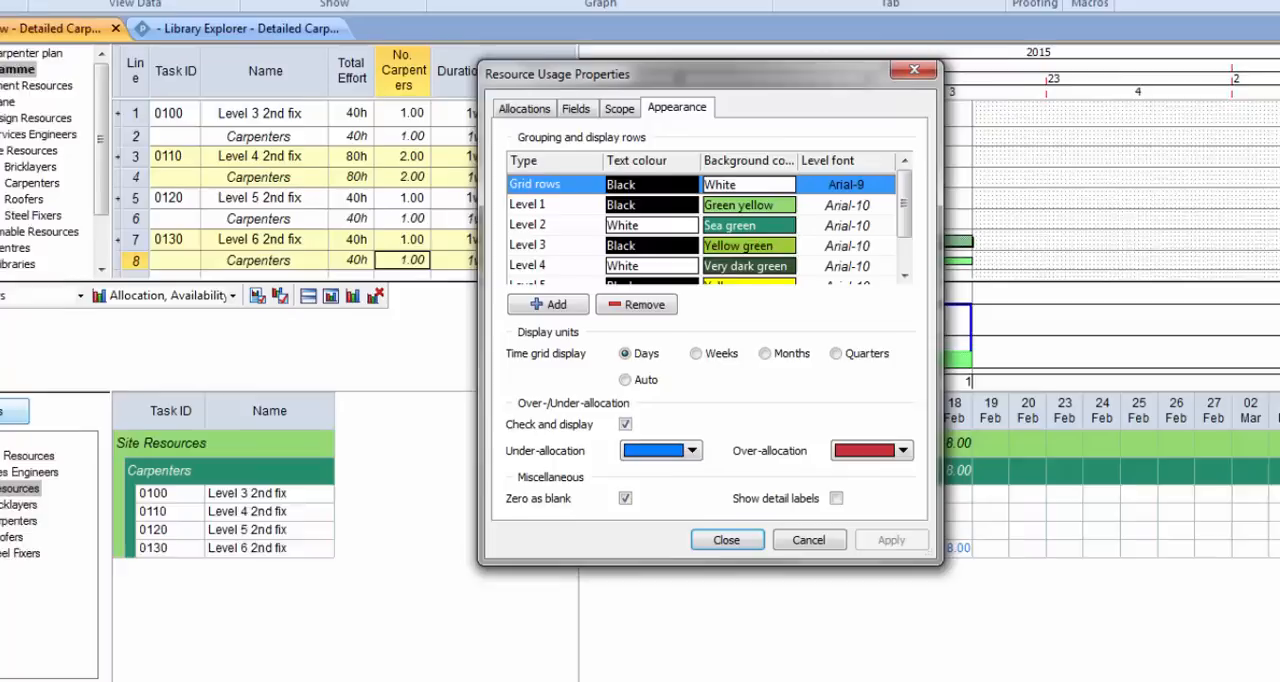
Step: Review the Allocations tab, then show the Fields tab's display columns and grouping
{"action": "left_click", "coordinate": [414, 124]}
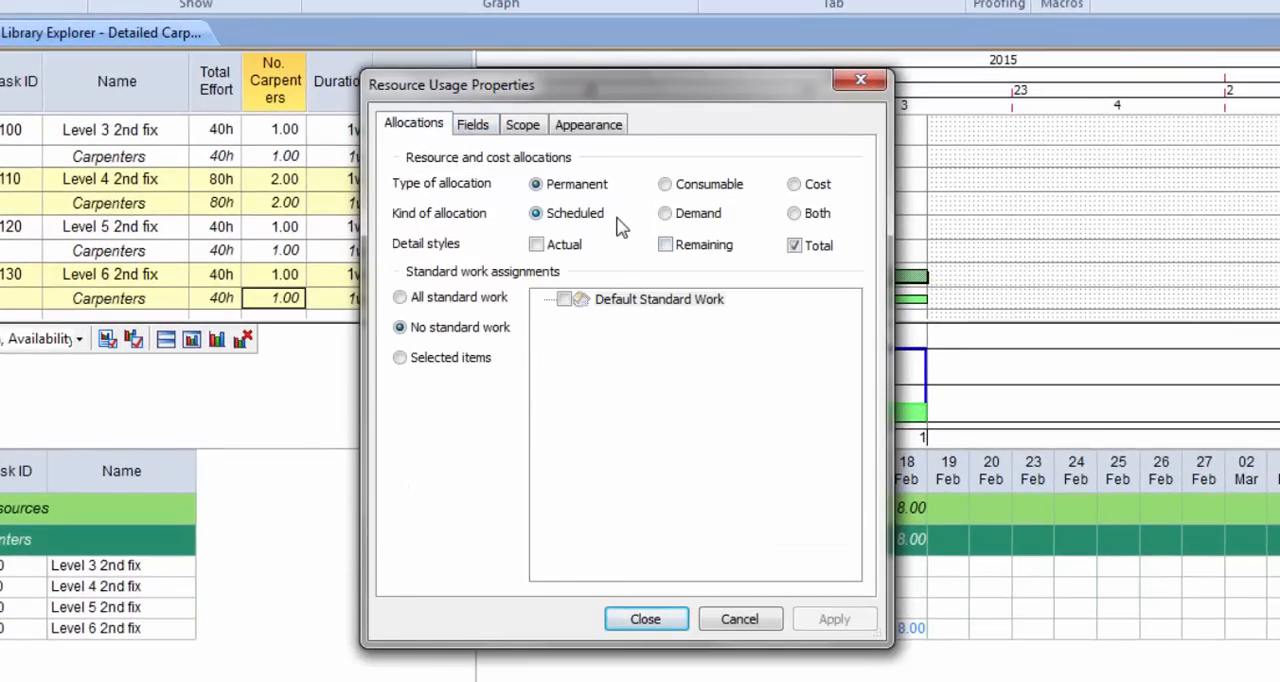
{"action": "mouse_move", "coordinate": [637, 223]}
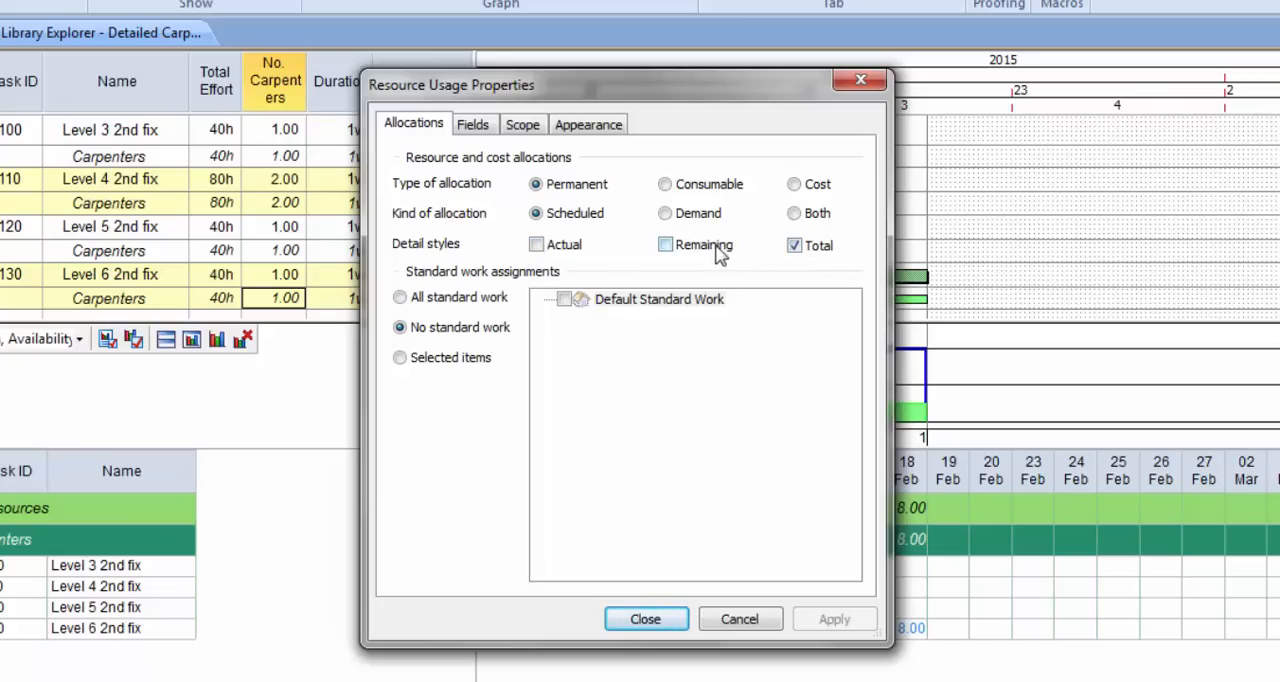
{"action": "left_click", "coordinate": [473, 124]}
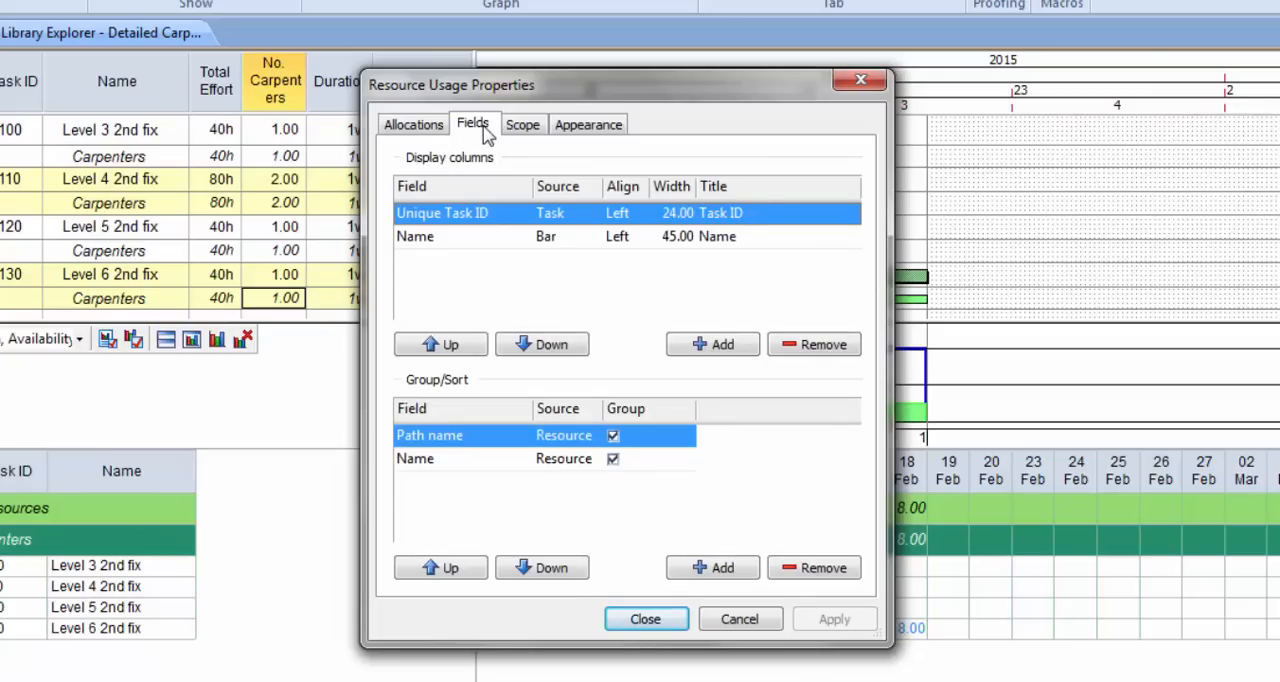
{"action": "mouse_move", "coordinate": [761, 372]}
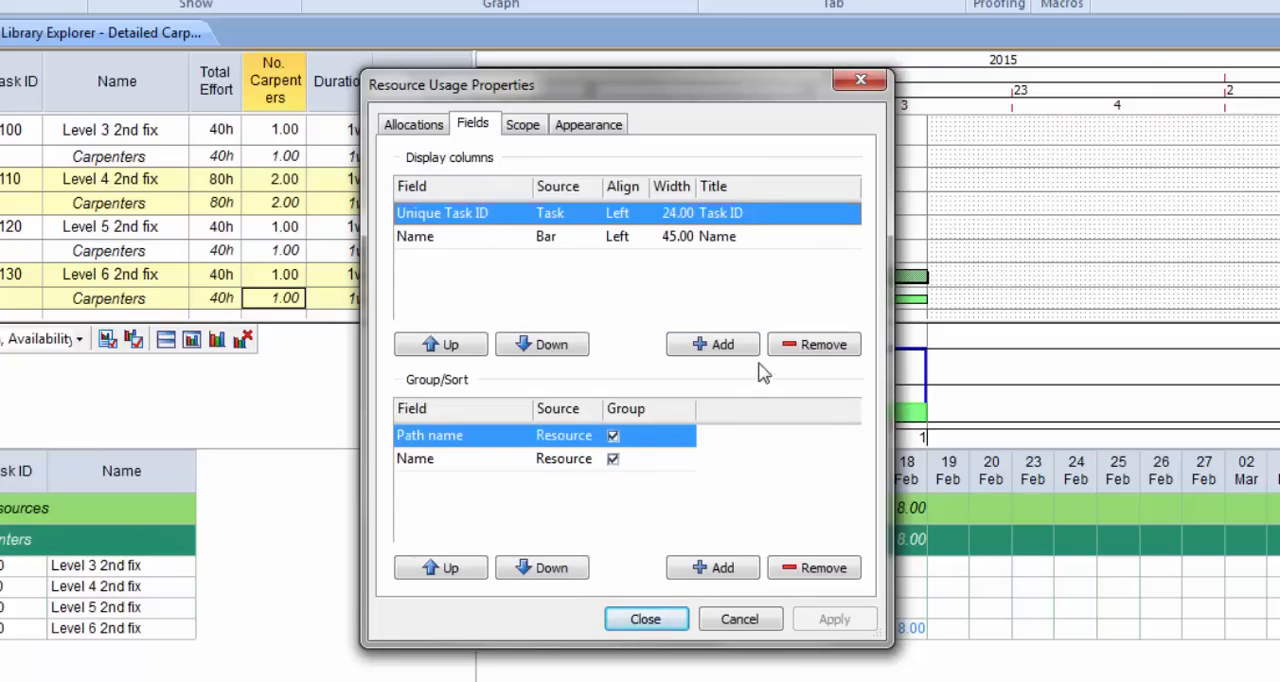
Step: Add Effort as a third display column below Name
{"action": "left_click", "coordinate": [712, 344]}
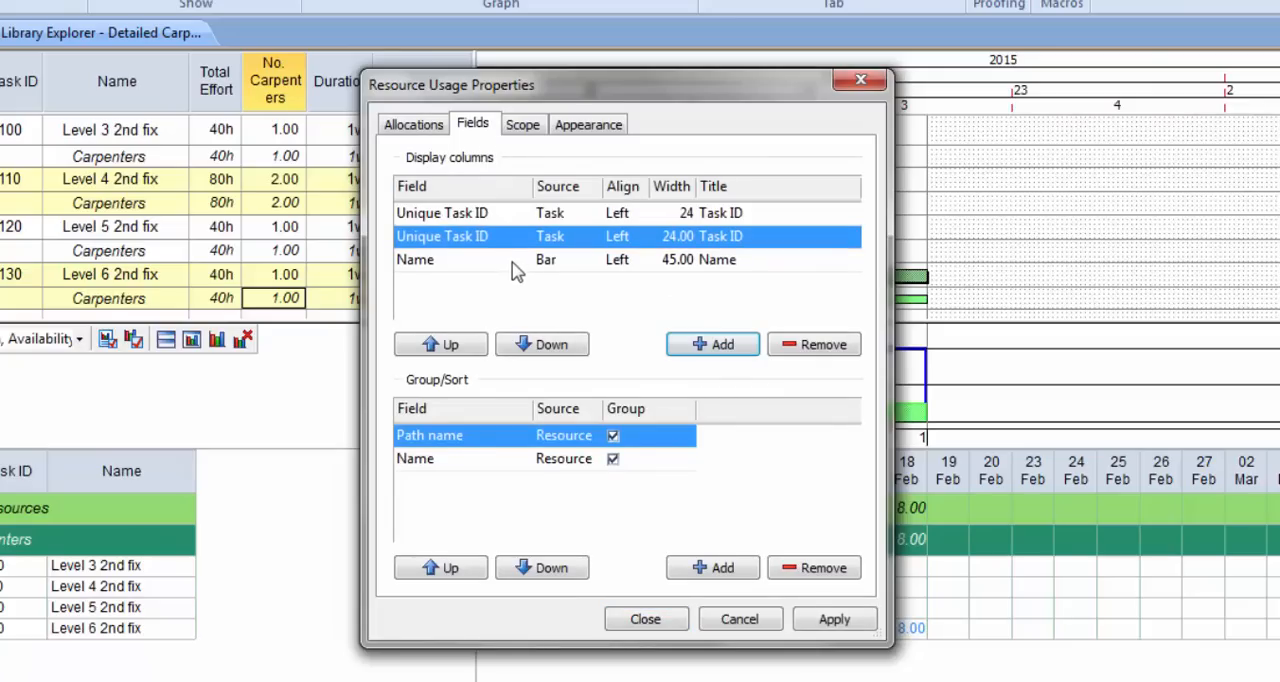
{"action": "left_click", "coordinate": [542, 344]}
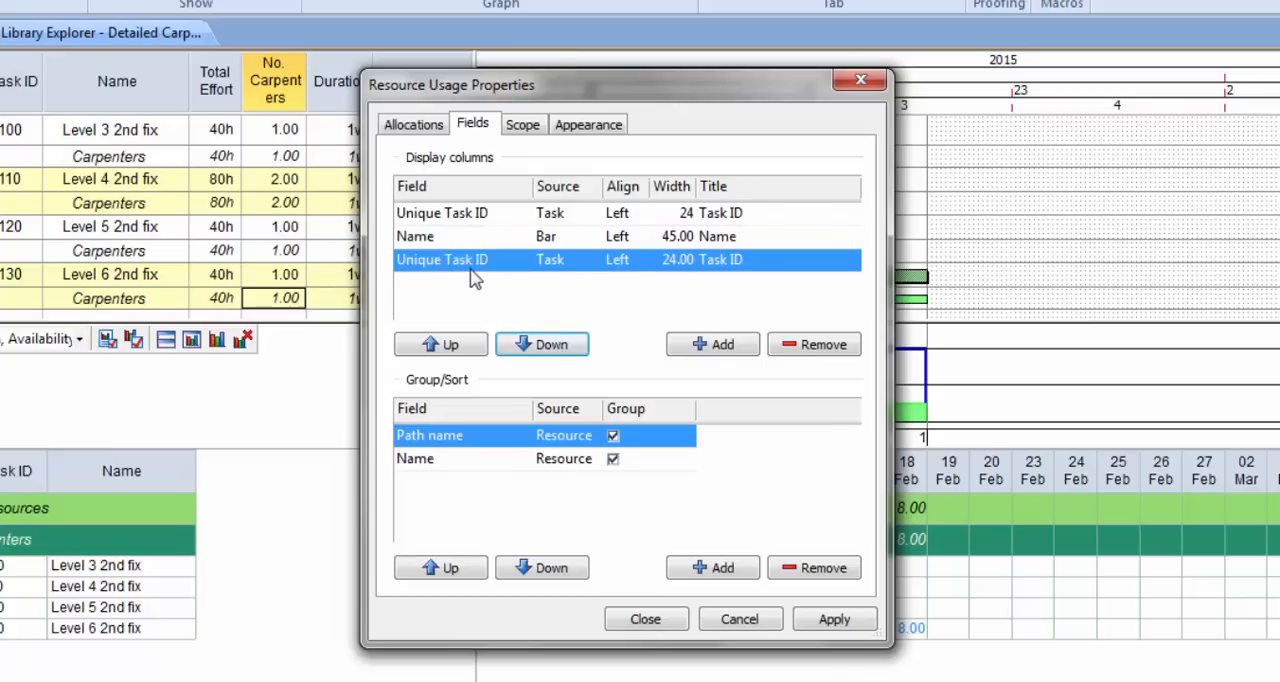
{"action": "left_click", "coordinate": [520, 259]}
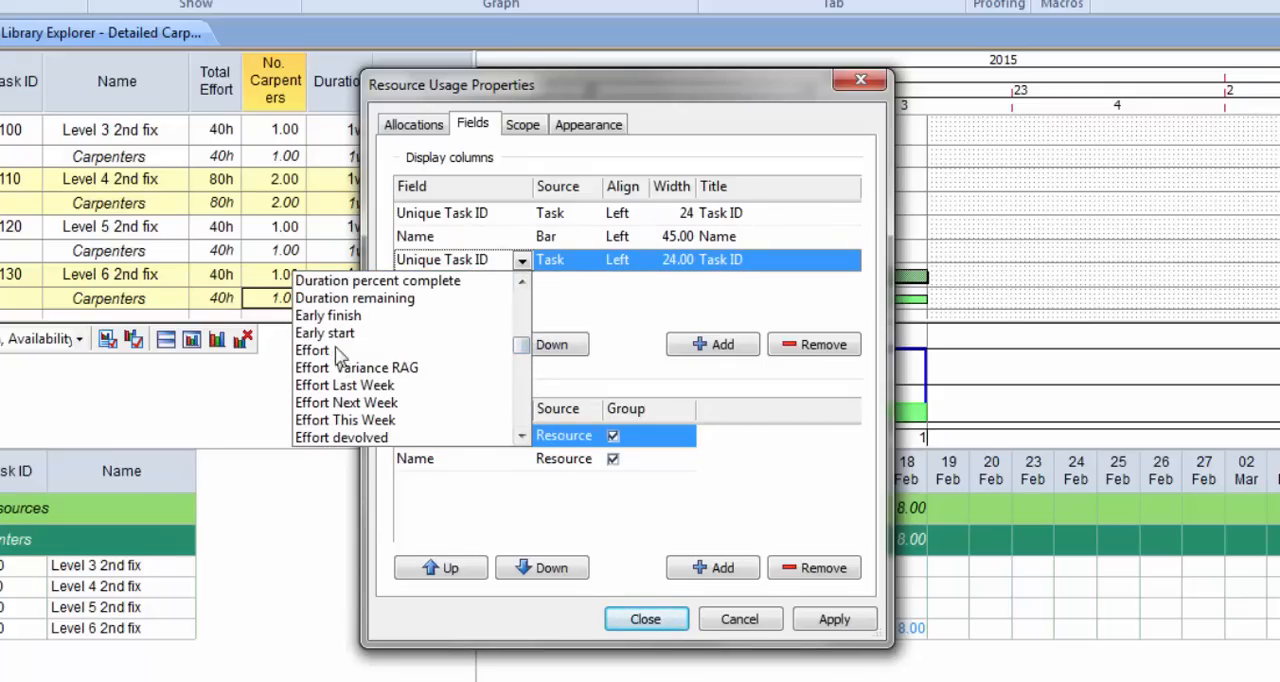
{"action": "left_click", "coordinate": [311, 350]}
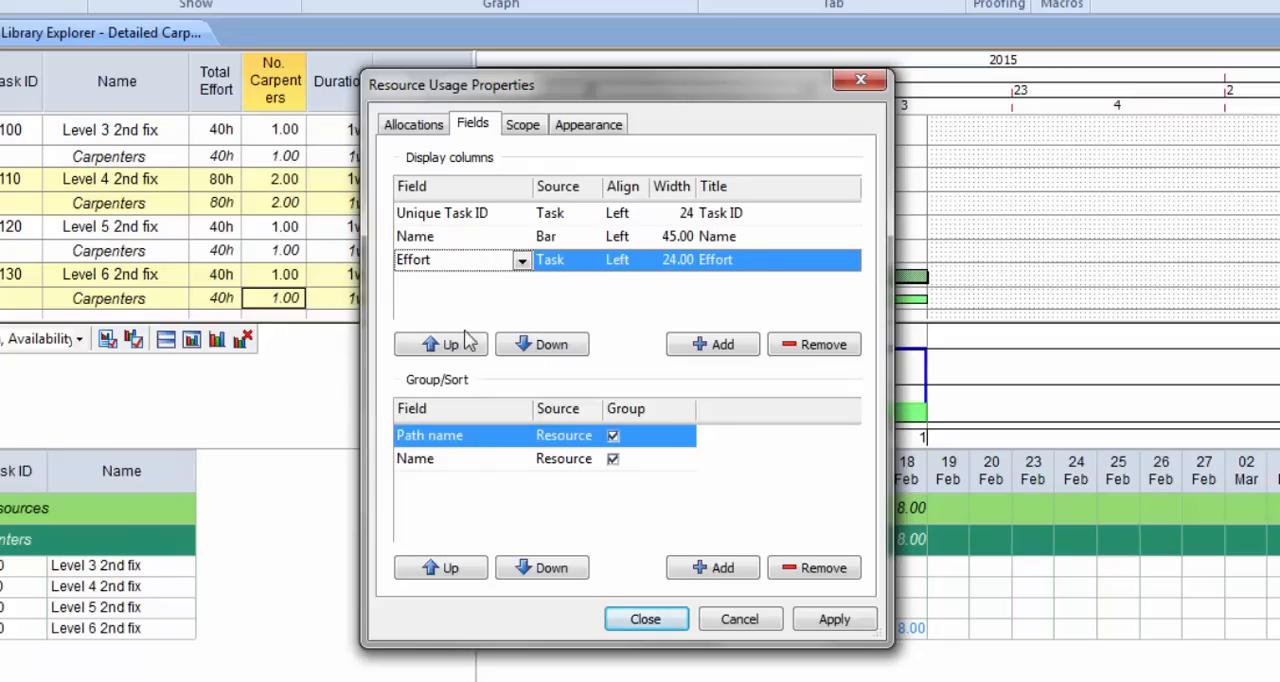
{"action": "mouse_move", "coordinate": [670, 313]}
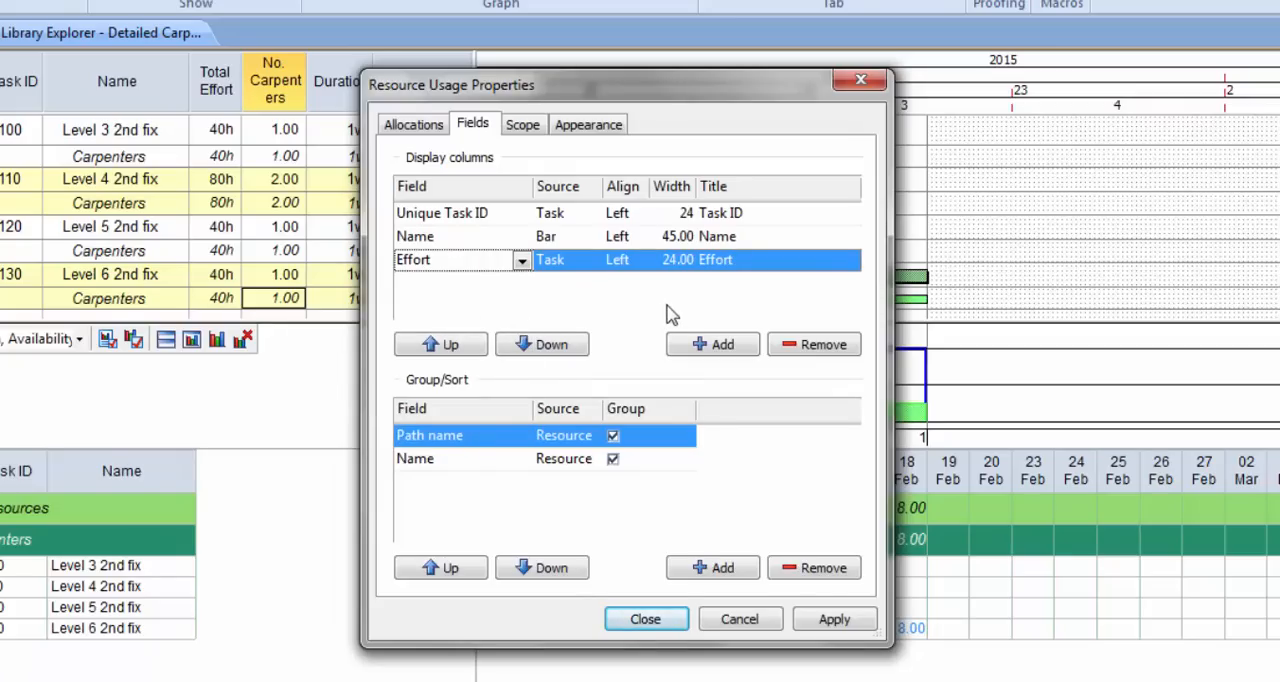
{"action": "mouse_move", "coordinate": [474, 416]}
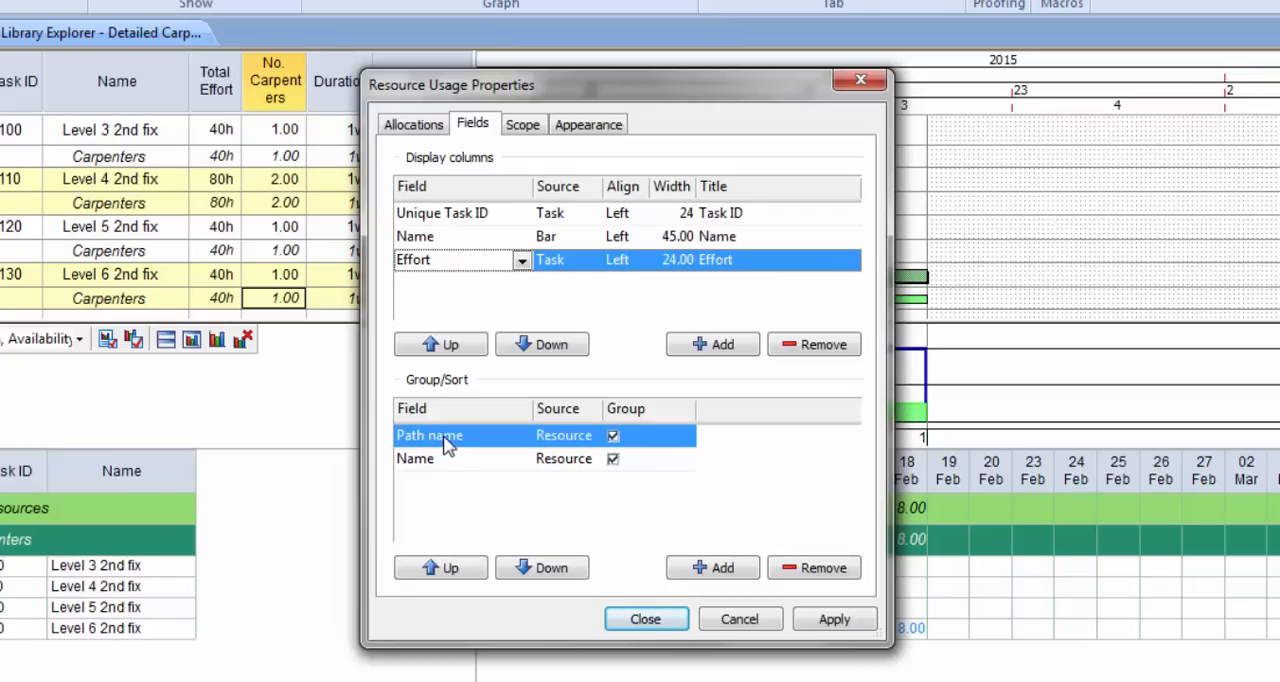
{"action": "mouse_move", "coordinate": [443, 469]}
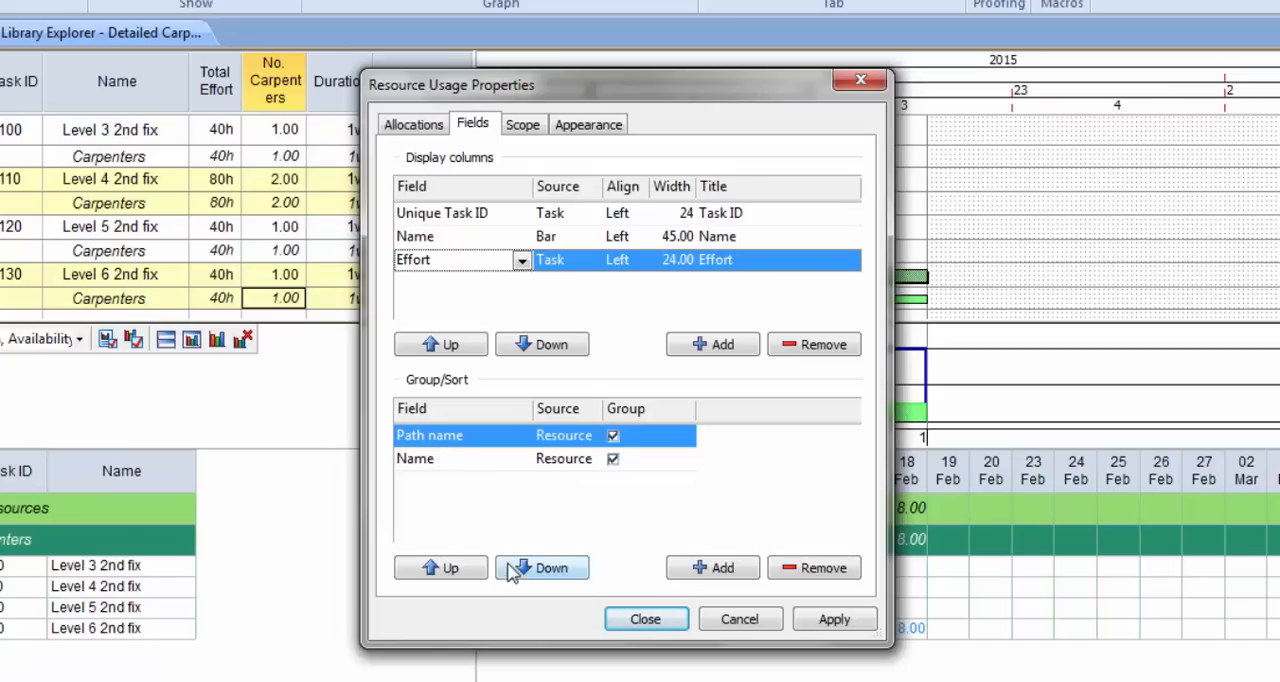
{"action": "mouse_move", "coordinate": [833, 576]}
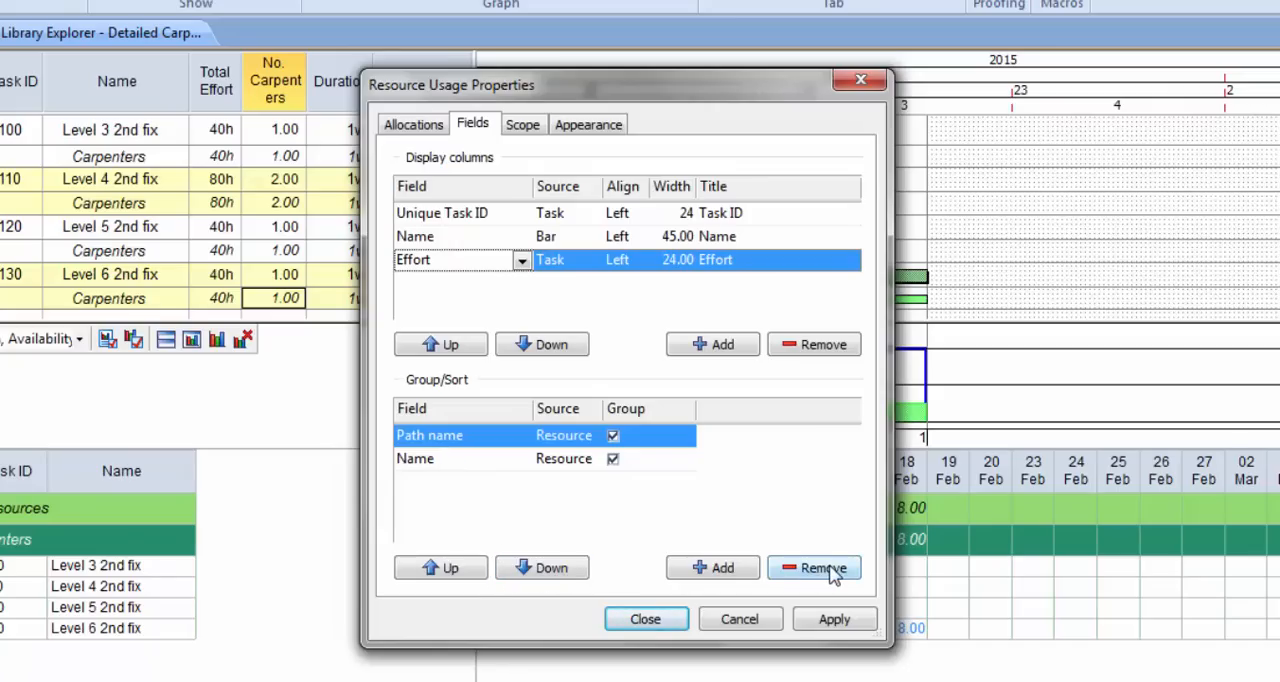
{"action": "left_click", "coordinate": [814, 567]}
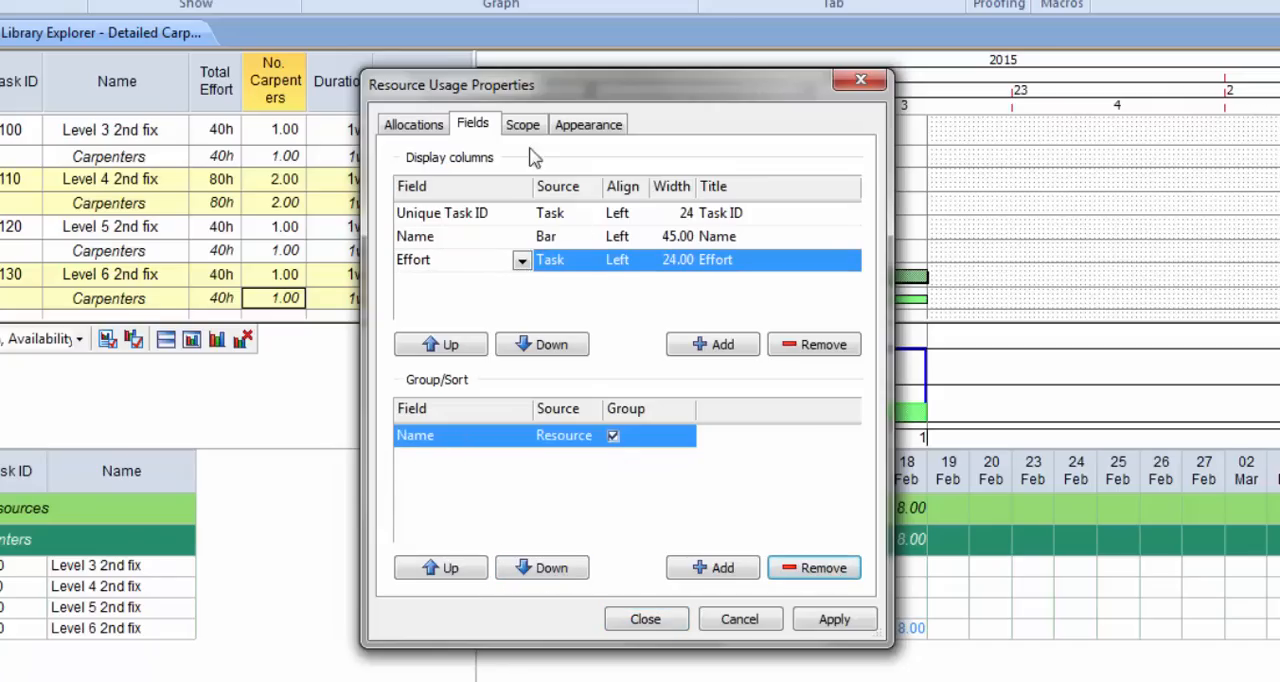
Step: Keep the activity filter on the Scope tab set to <None>
{"action": "left_click", "coordinate": [522, 124]}
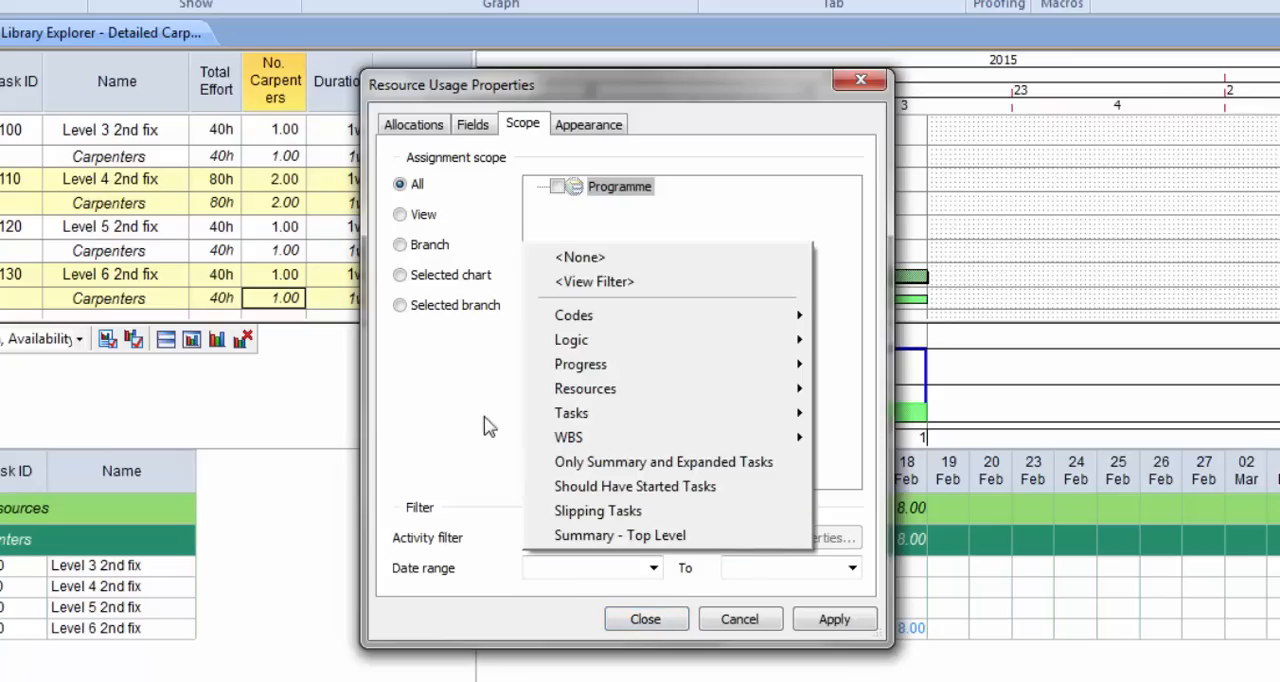
{"action": "left_click", "coordinate": [579, 257]}
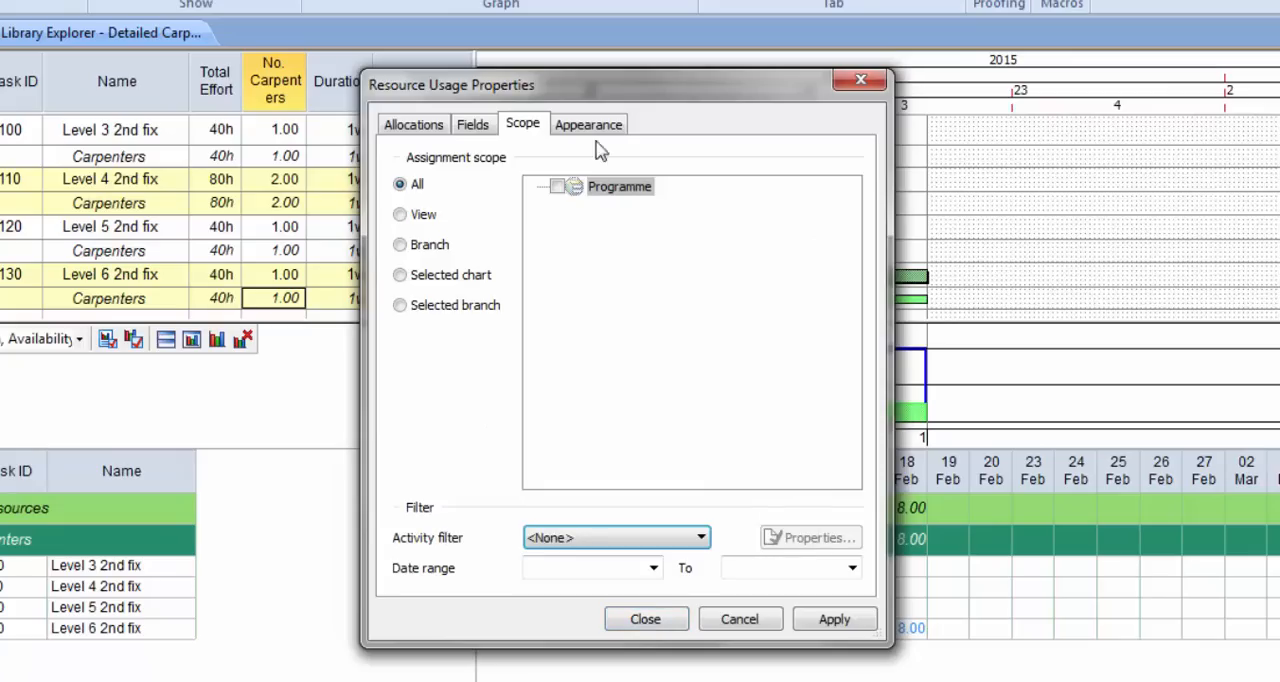
{"action": "left_click", "coordinate": [588, 124]}
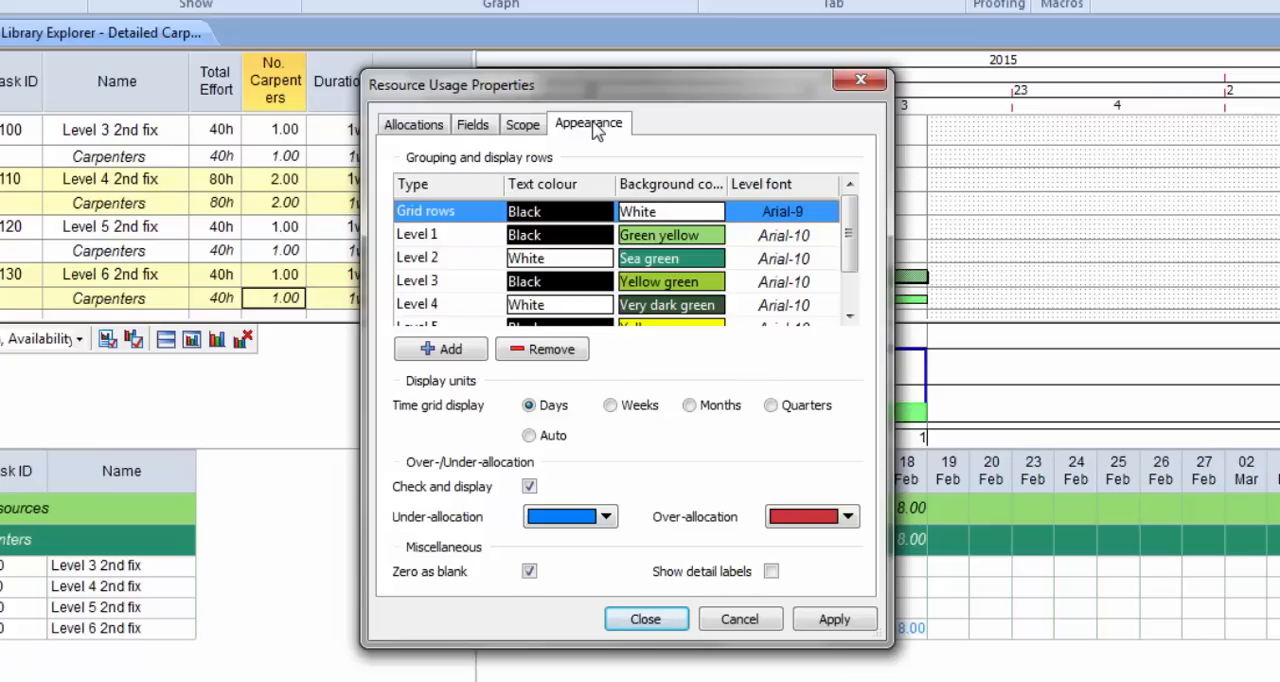
{"action": "mouse_move", "coordinate": [787, 315]}
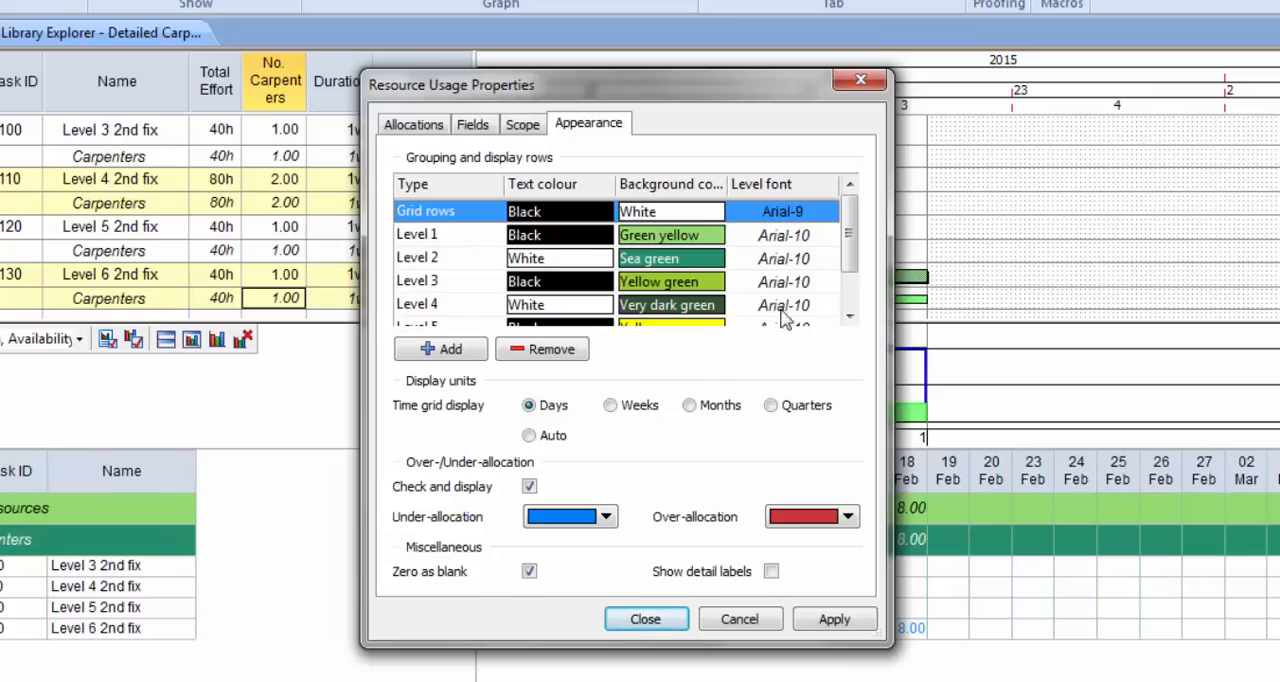
{"action": "mouse_move", "coordinate": [611, 426]}
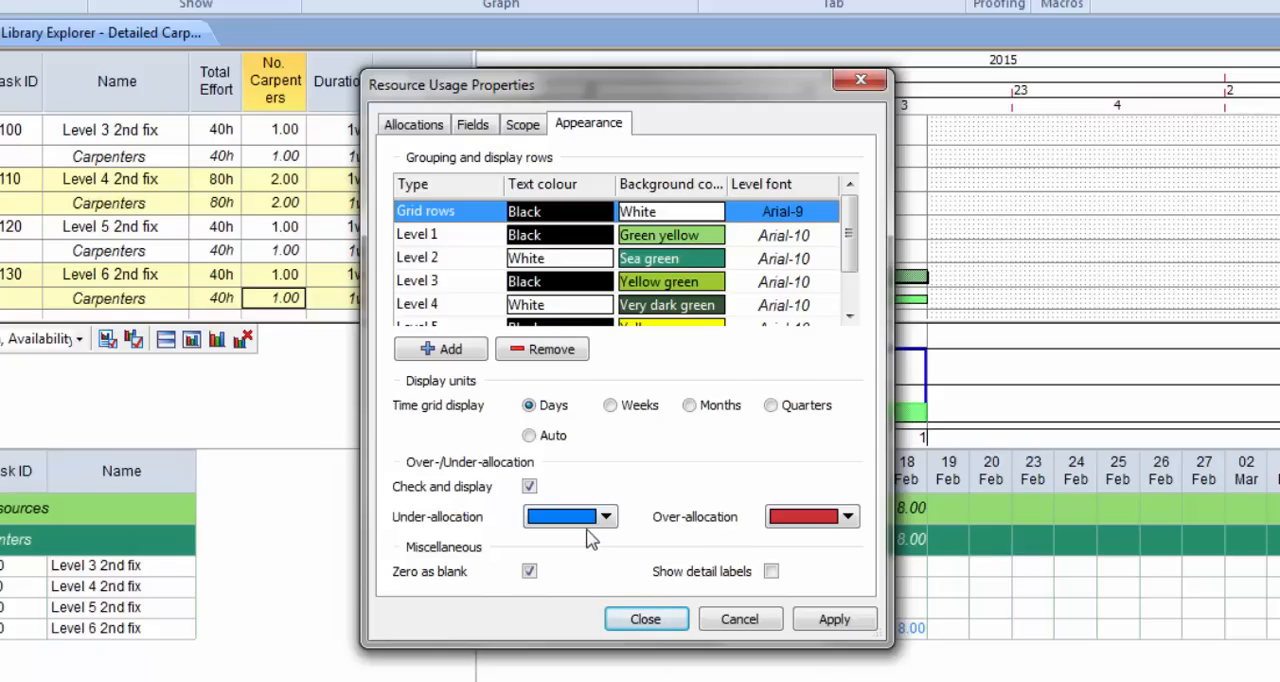
{"action": "mouse_move", "coordinate": [553, 519]}
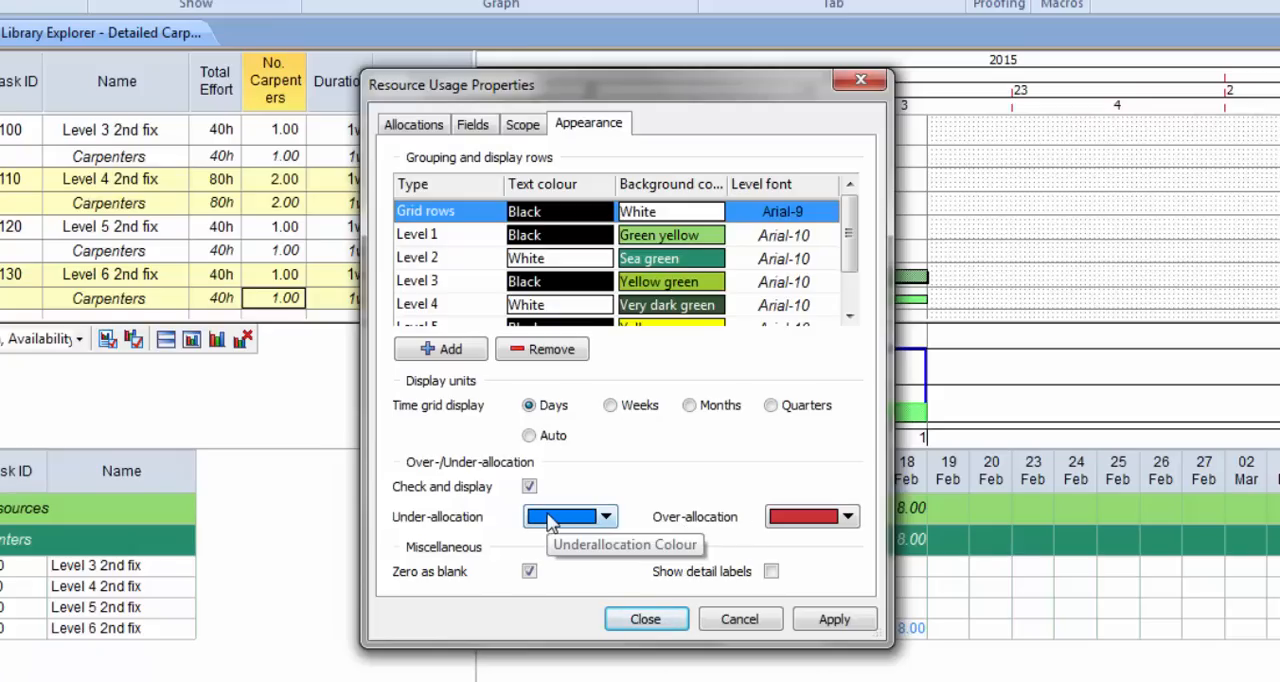
{"action": "mouse_move", "coordinate": [812, 517]}
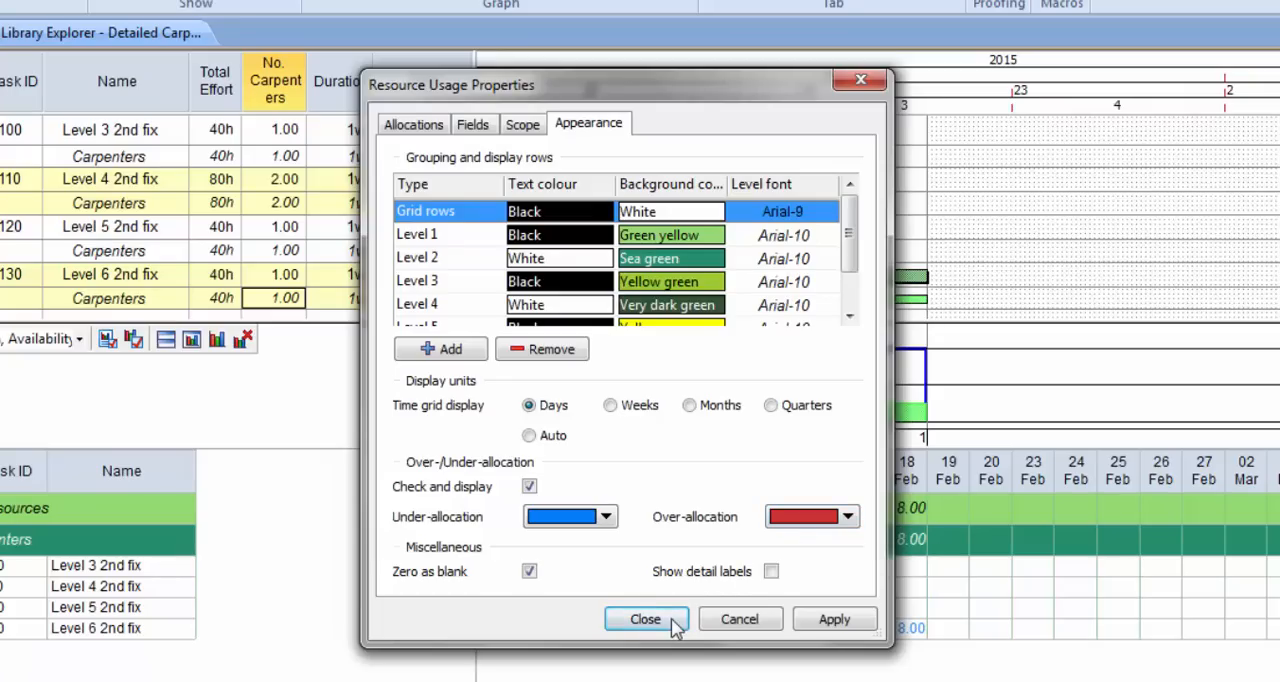
{"action": "mouse_move", "coordinate": [647, 625]}
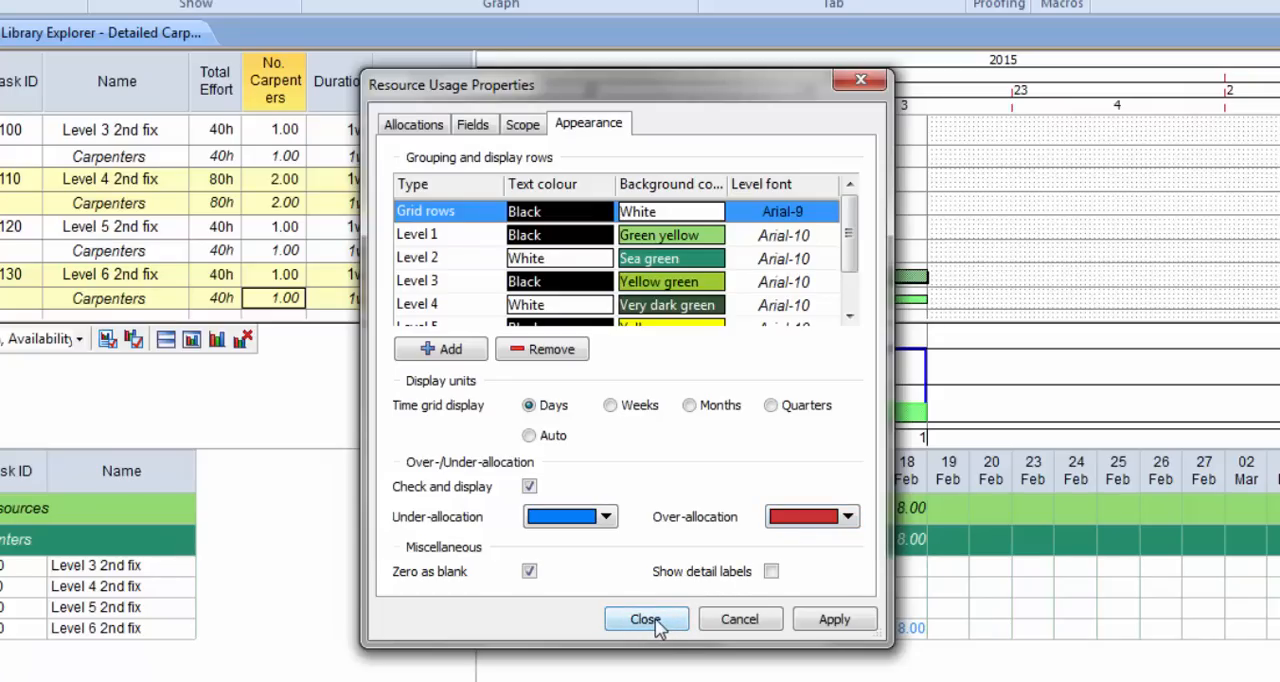
Step: Close Resource Usage Properties after reviewing its appearance colours
{"action": "left_click", "coordinate": [645, 619]}
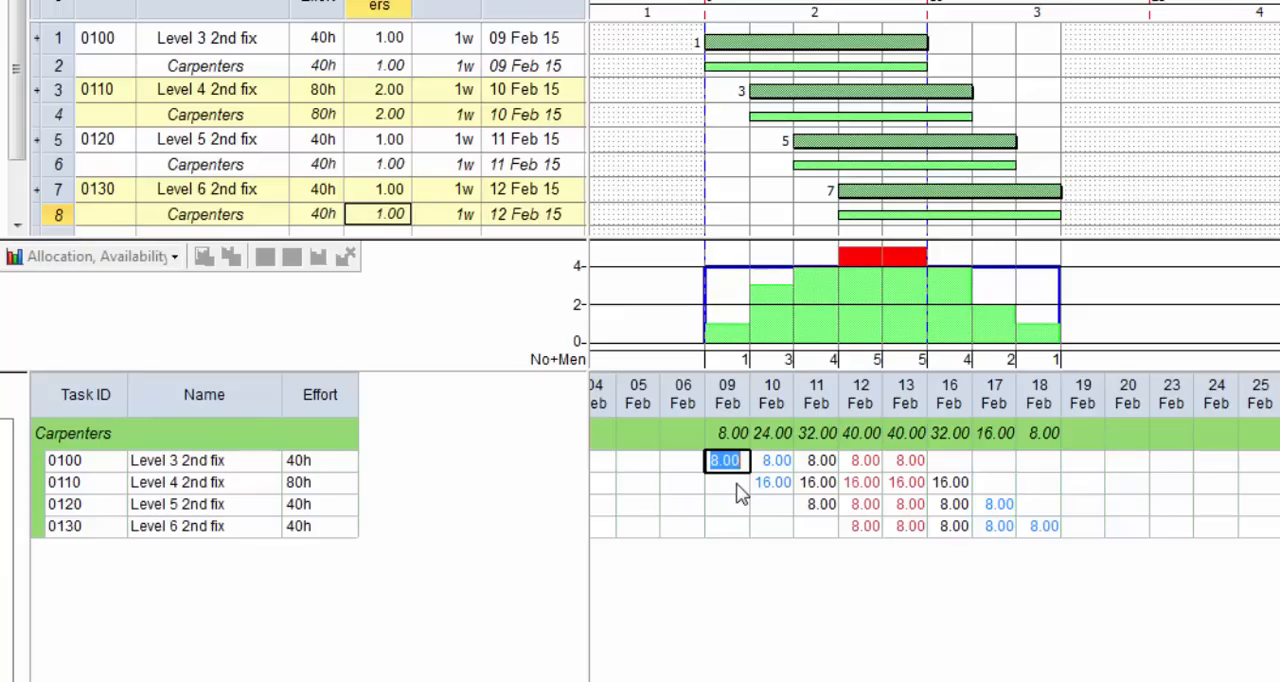
{"action": "mouse_move", "coordinate": [762, 507]}
{"action": "type", "text": "6"}
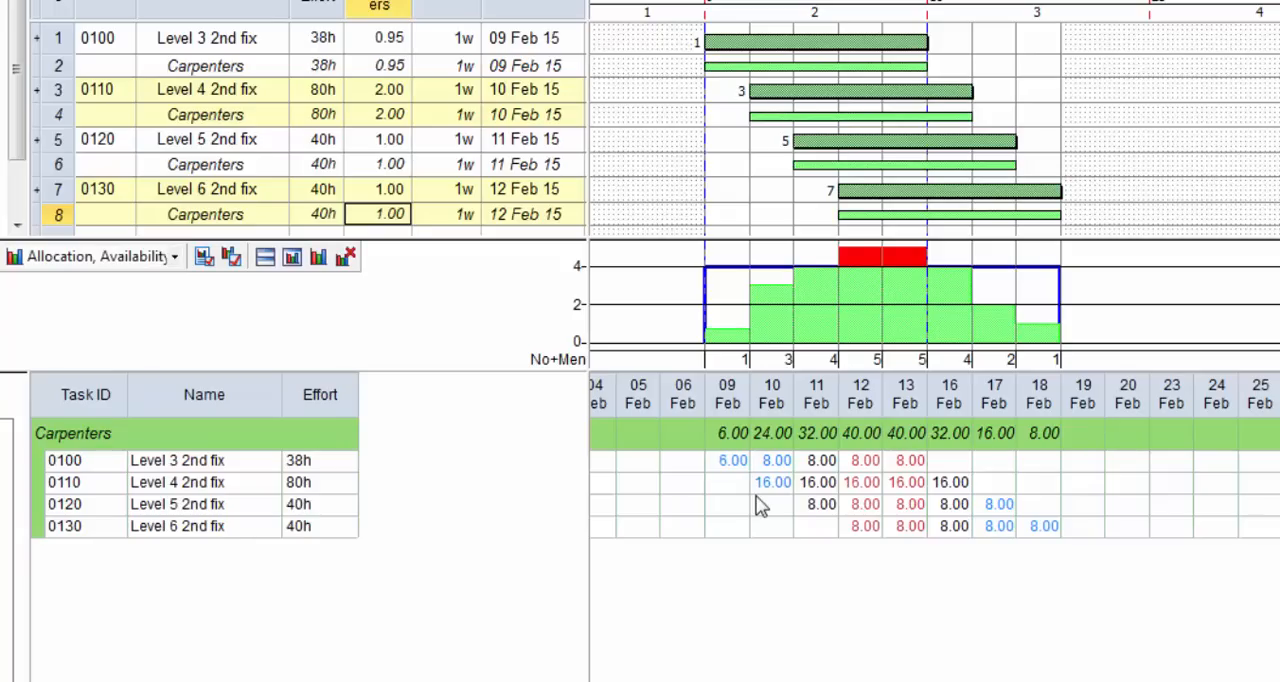
Step: Edit daily hours for Level 3 on 11 Feb, Level 4 on 12 Feb and Level 5 on 17 Feb (16.00)
{"action": "left_click", "coordinate": [815, 460]}
{"action": "type", "text": "4"}
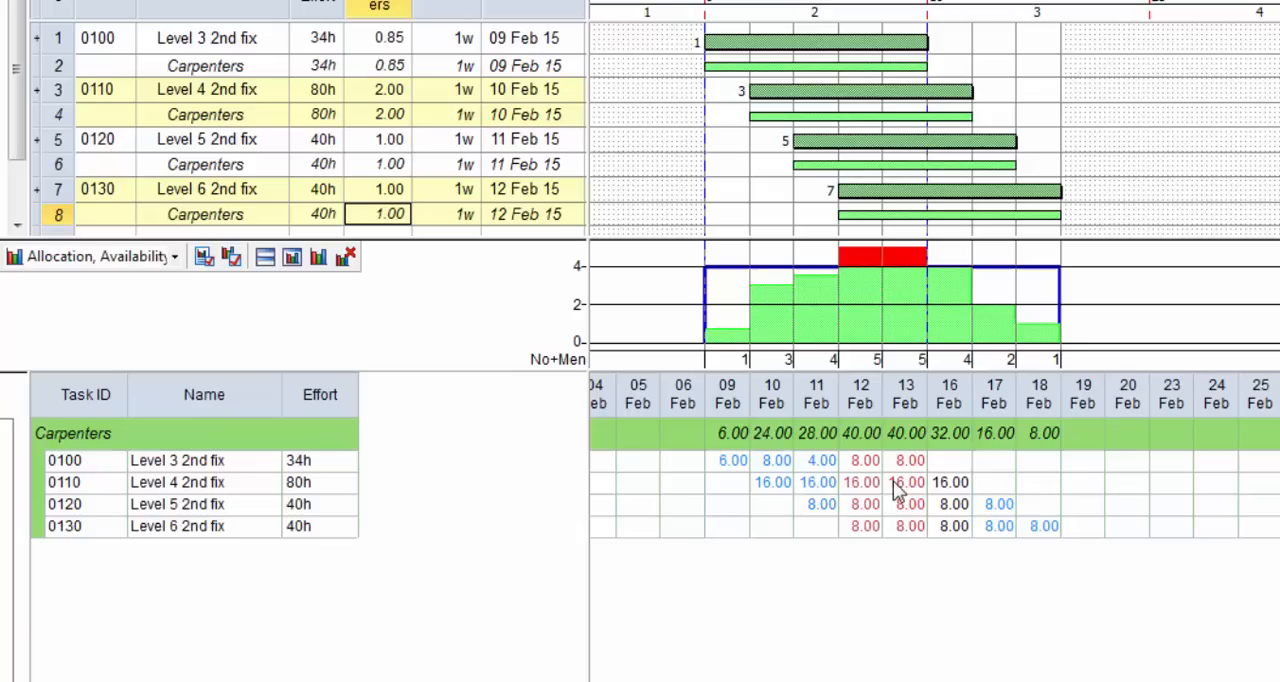
{"action": "mouse_move", "coordinate": [835, 503]}
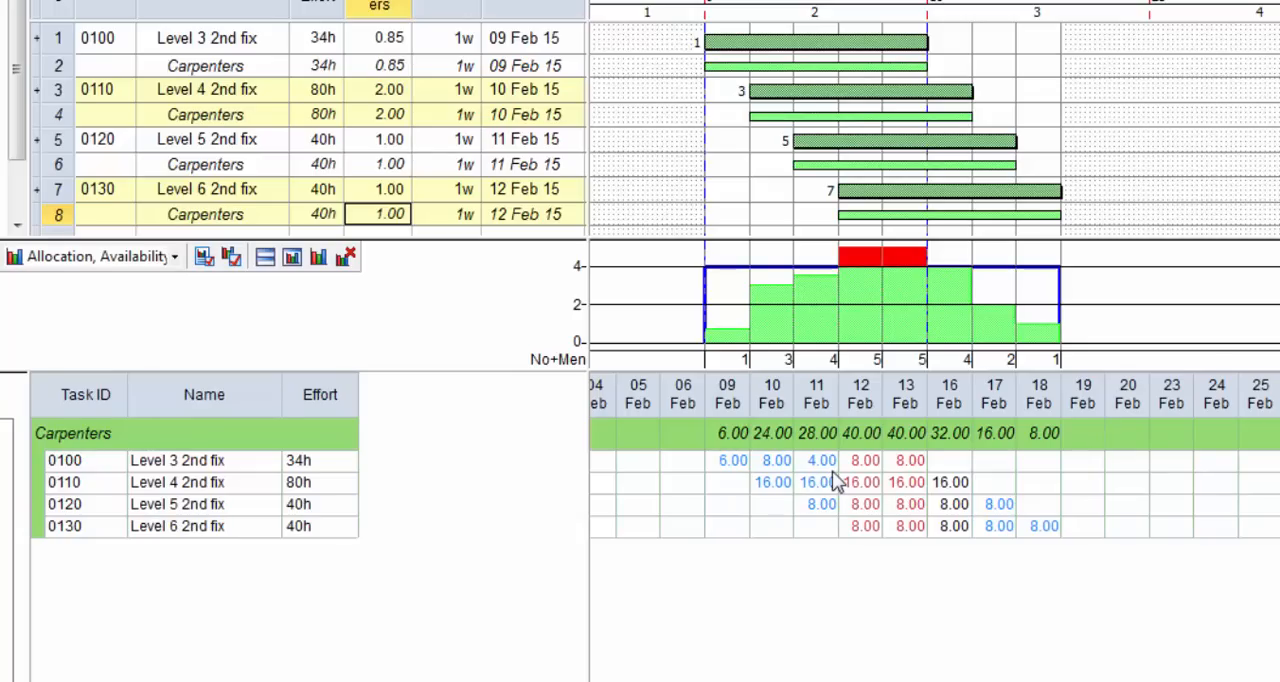
{"action": "mouse_move", "coordinate": [878, 511]}
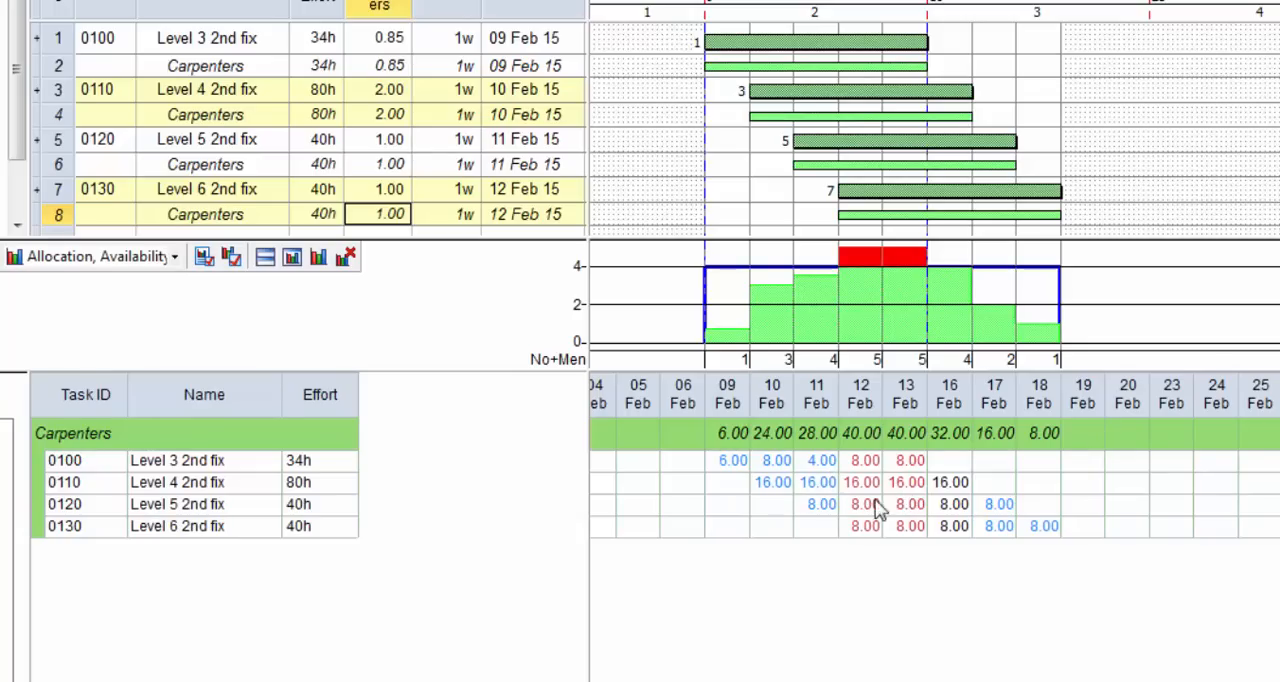
{"action": "left_click", "coordinate": [860, 483]}
{"action": "type", "text": "10"}
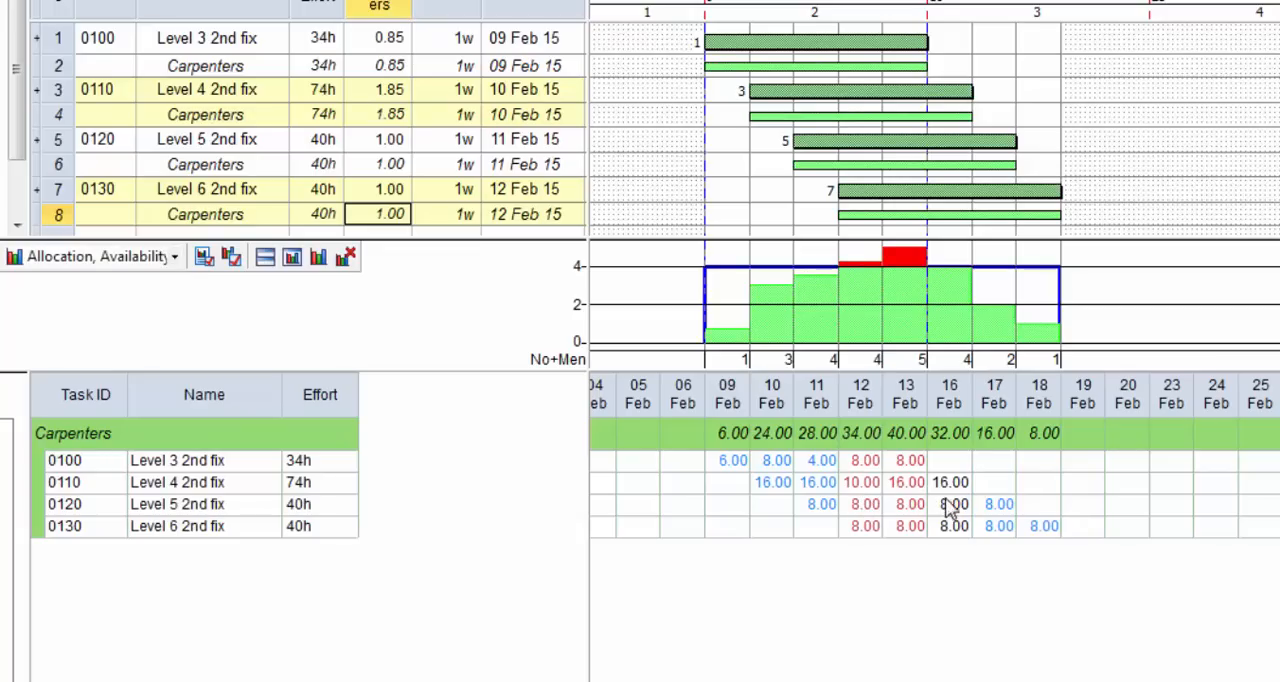
{"action": "mouse_move", "coordinate": [958, 506]}
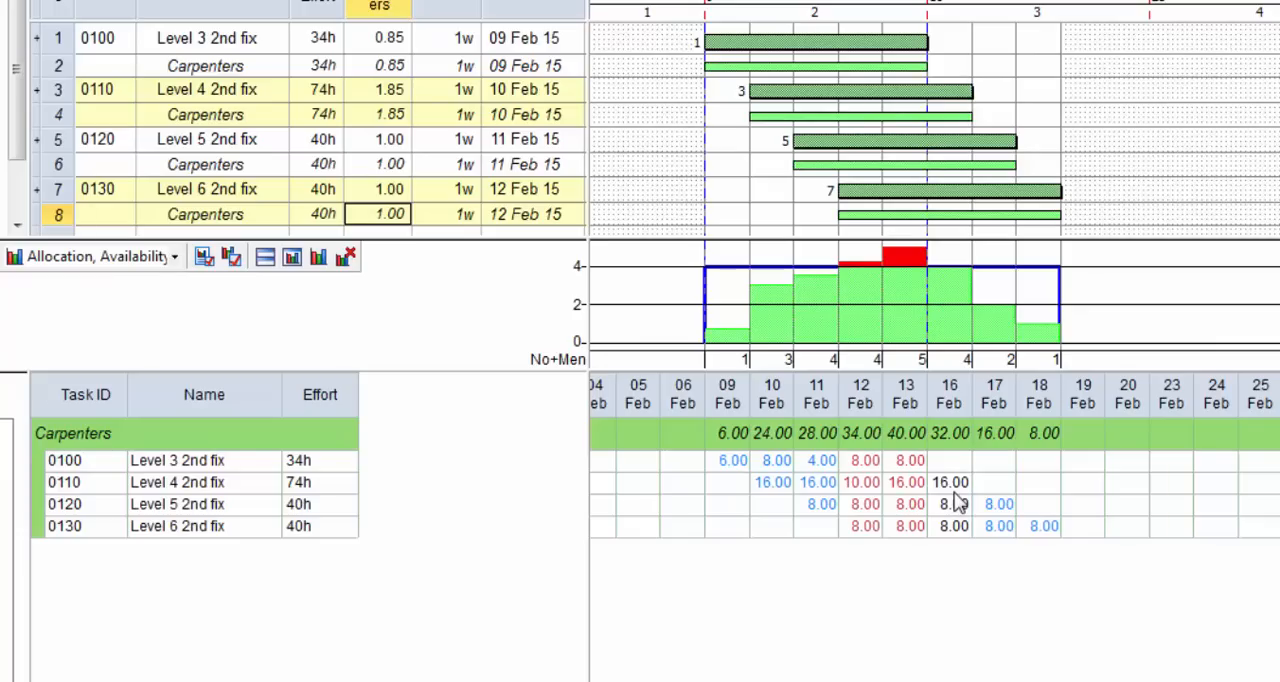
{"action": "left_click", "coordinate": [996, 504]}
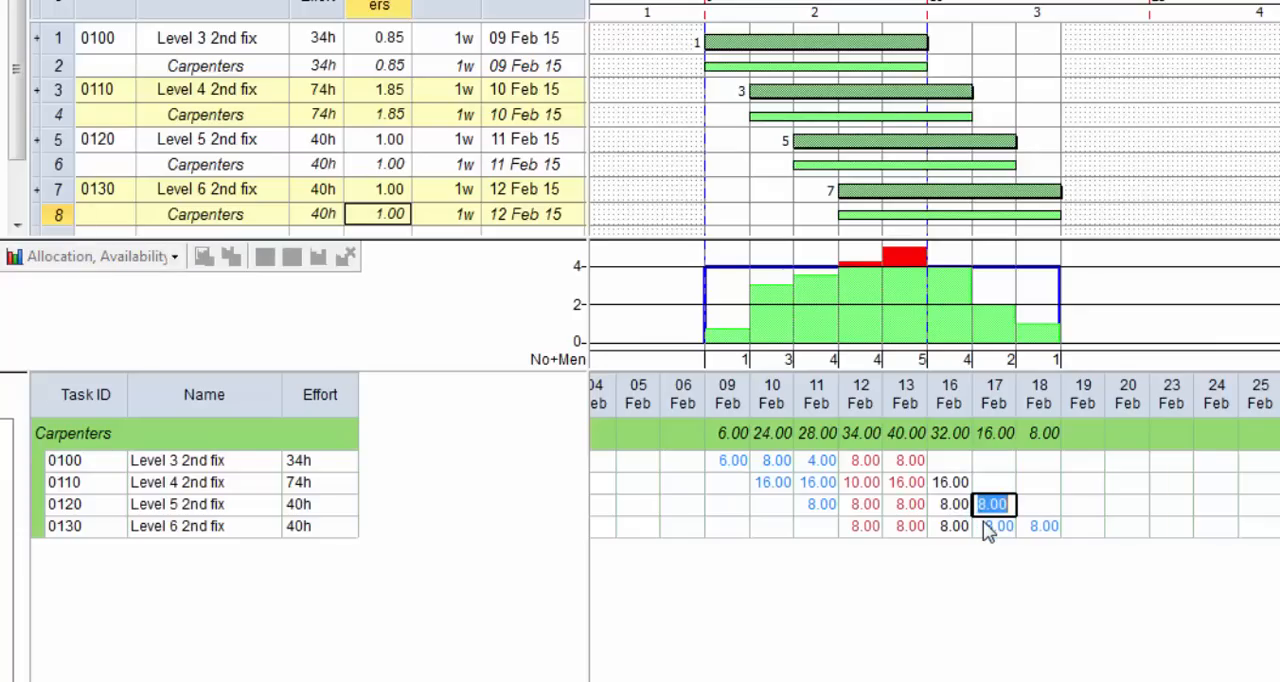
{"action": "type", "text": "16.00"}
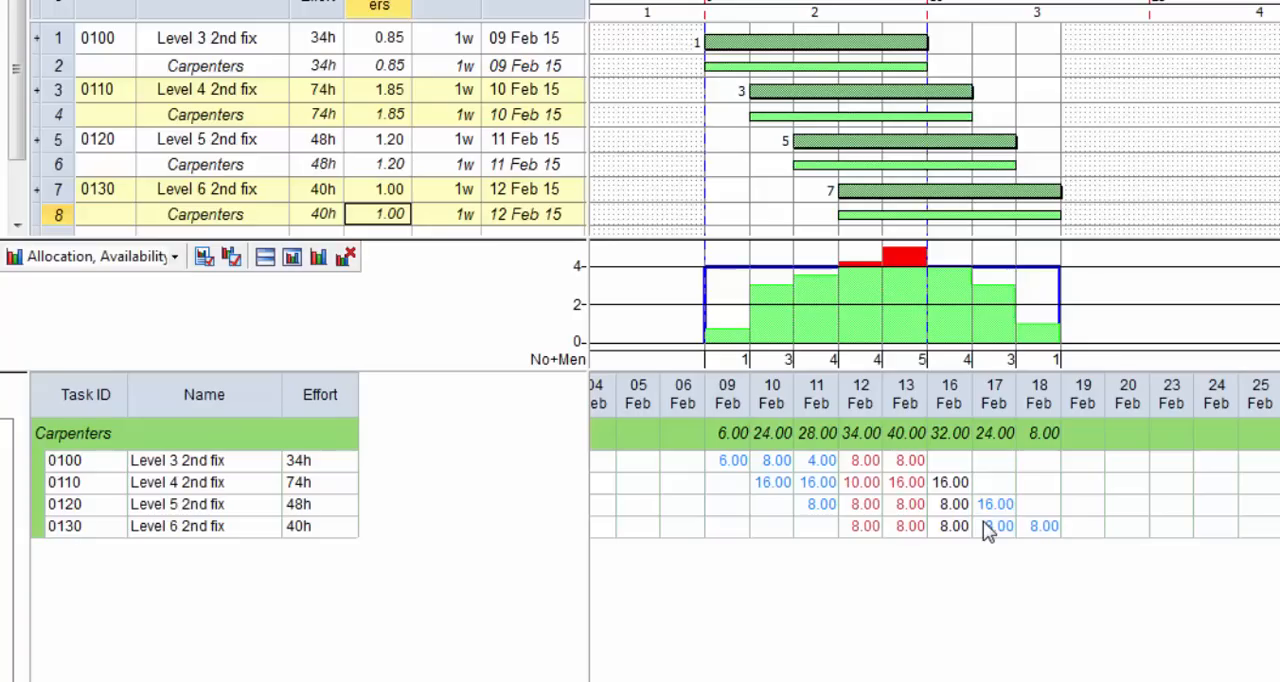
{"action": "mouse_move", "coordinate": [780, 448]}
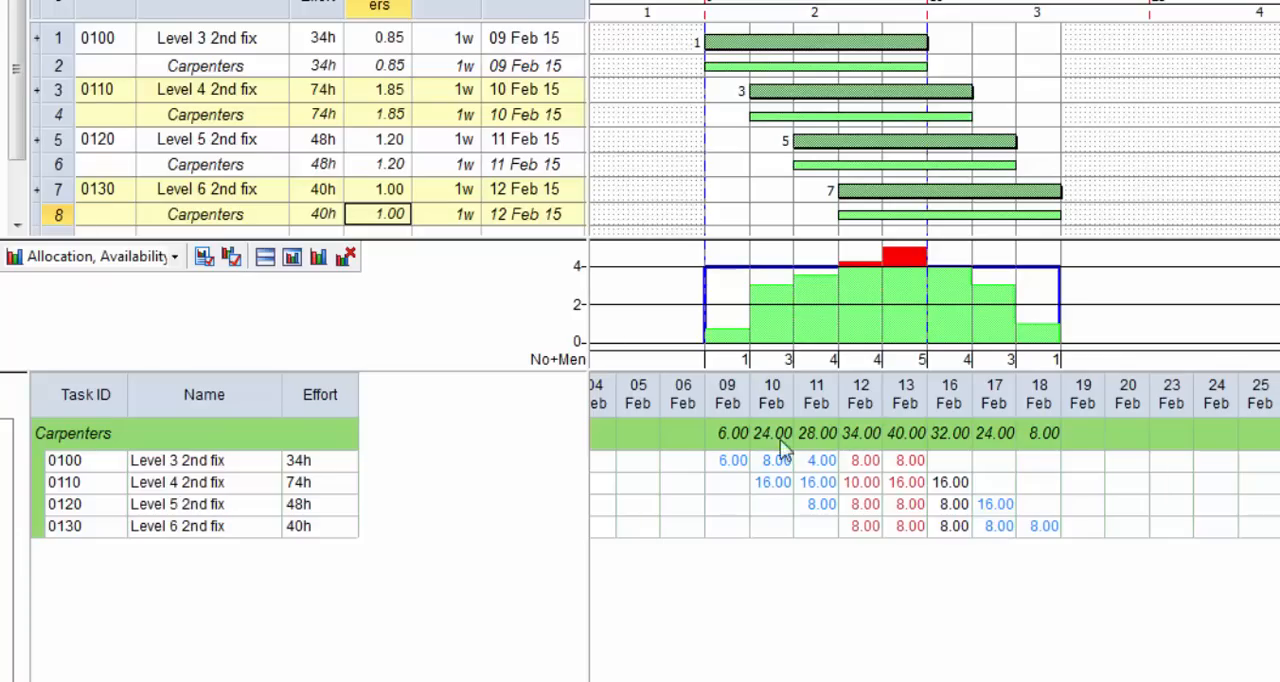
{"action": "mouse_move", "coordinate": [885, 485]}
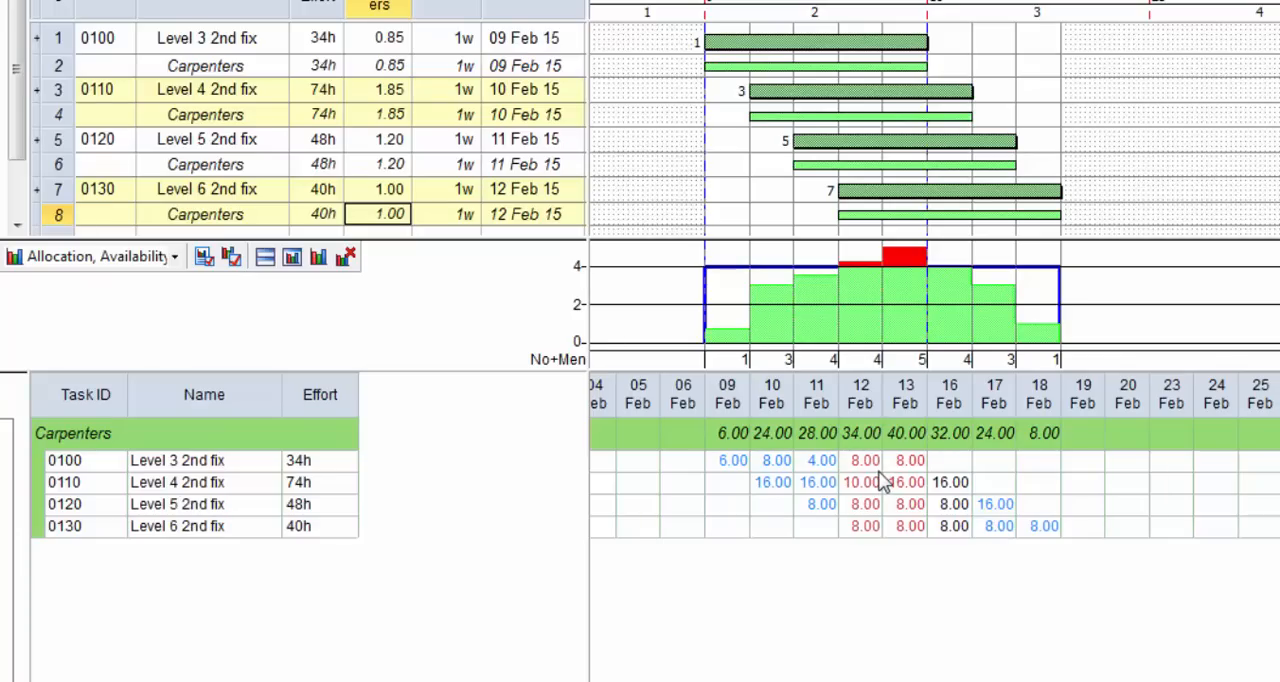
{"action": "right_click", "coordinate": [880, 482]}
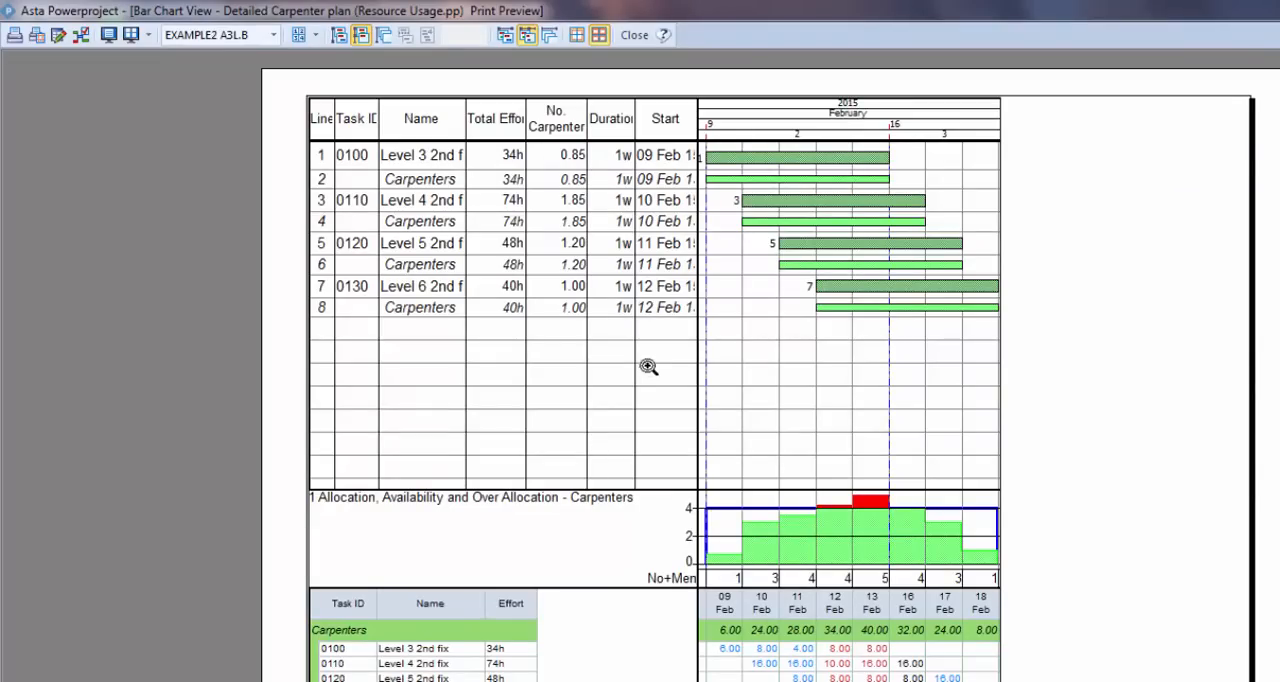
{"action": "mouse_move", "coordinate": [610, 55]}
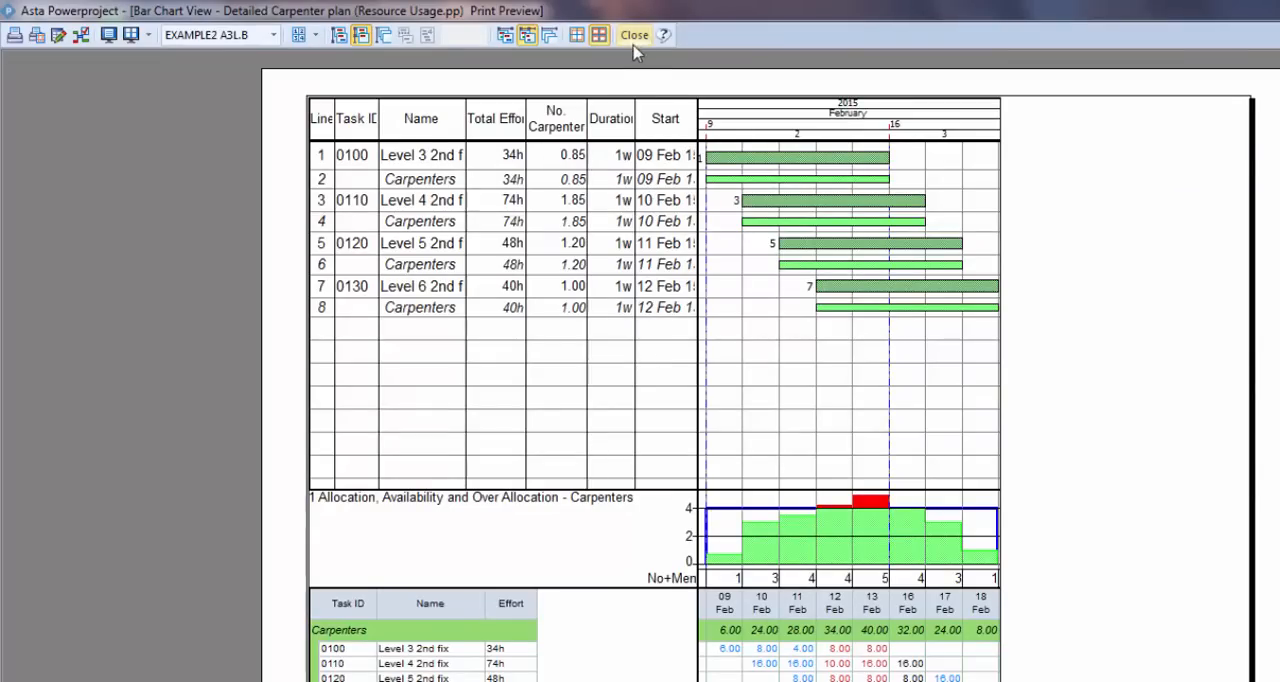
{"action": "left_click", "coordinate": [640, 34]}
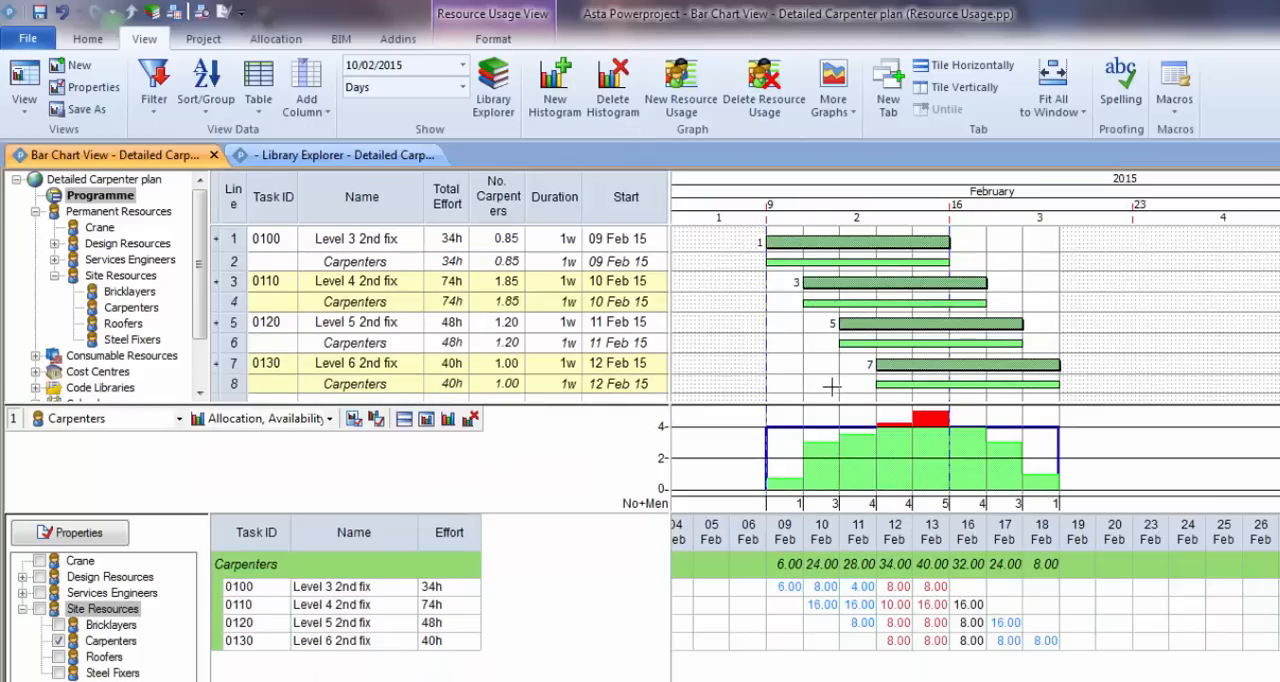